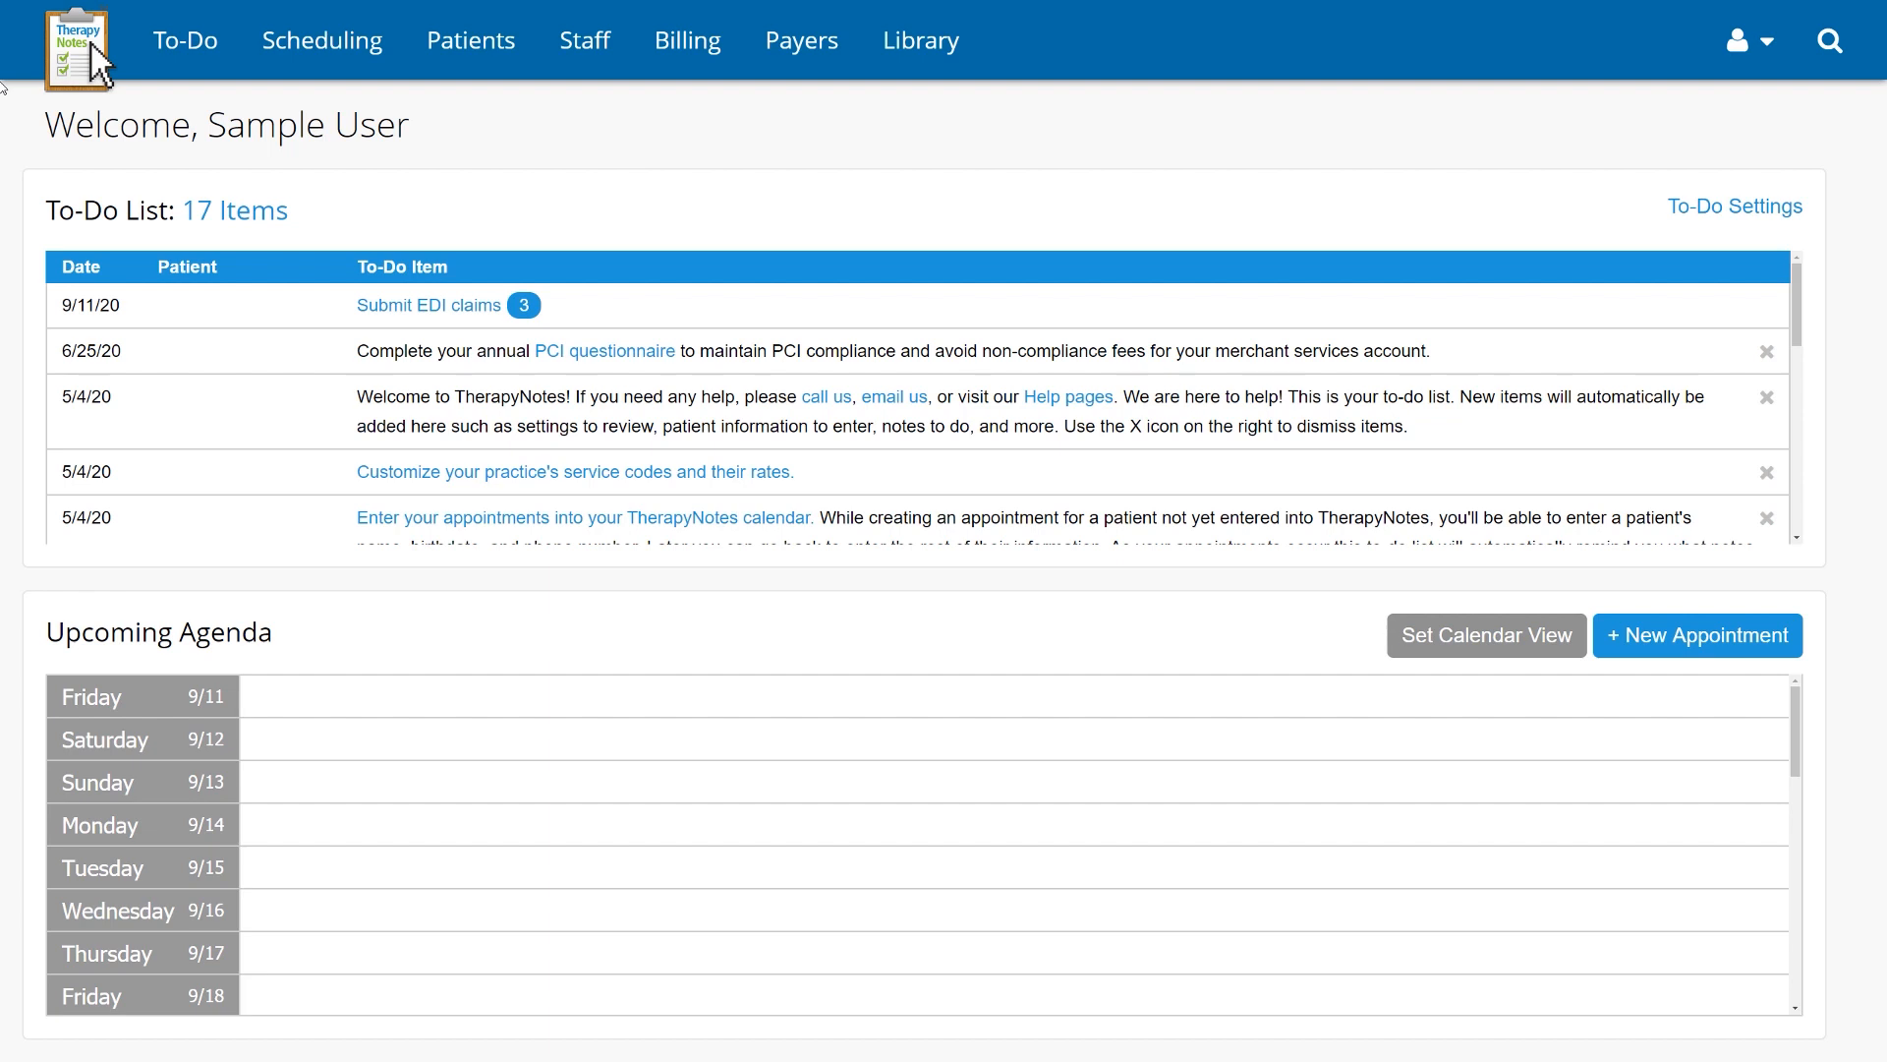
pyautogui.moveTo(1290, 238)
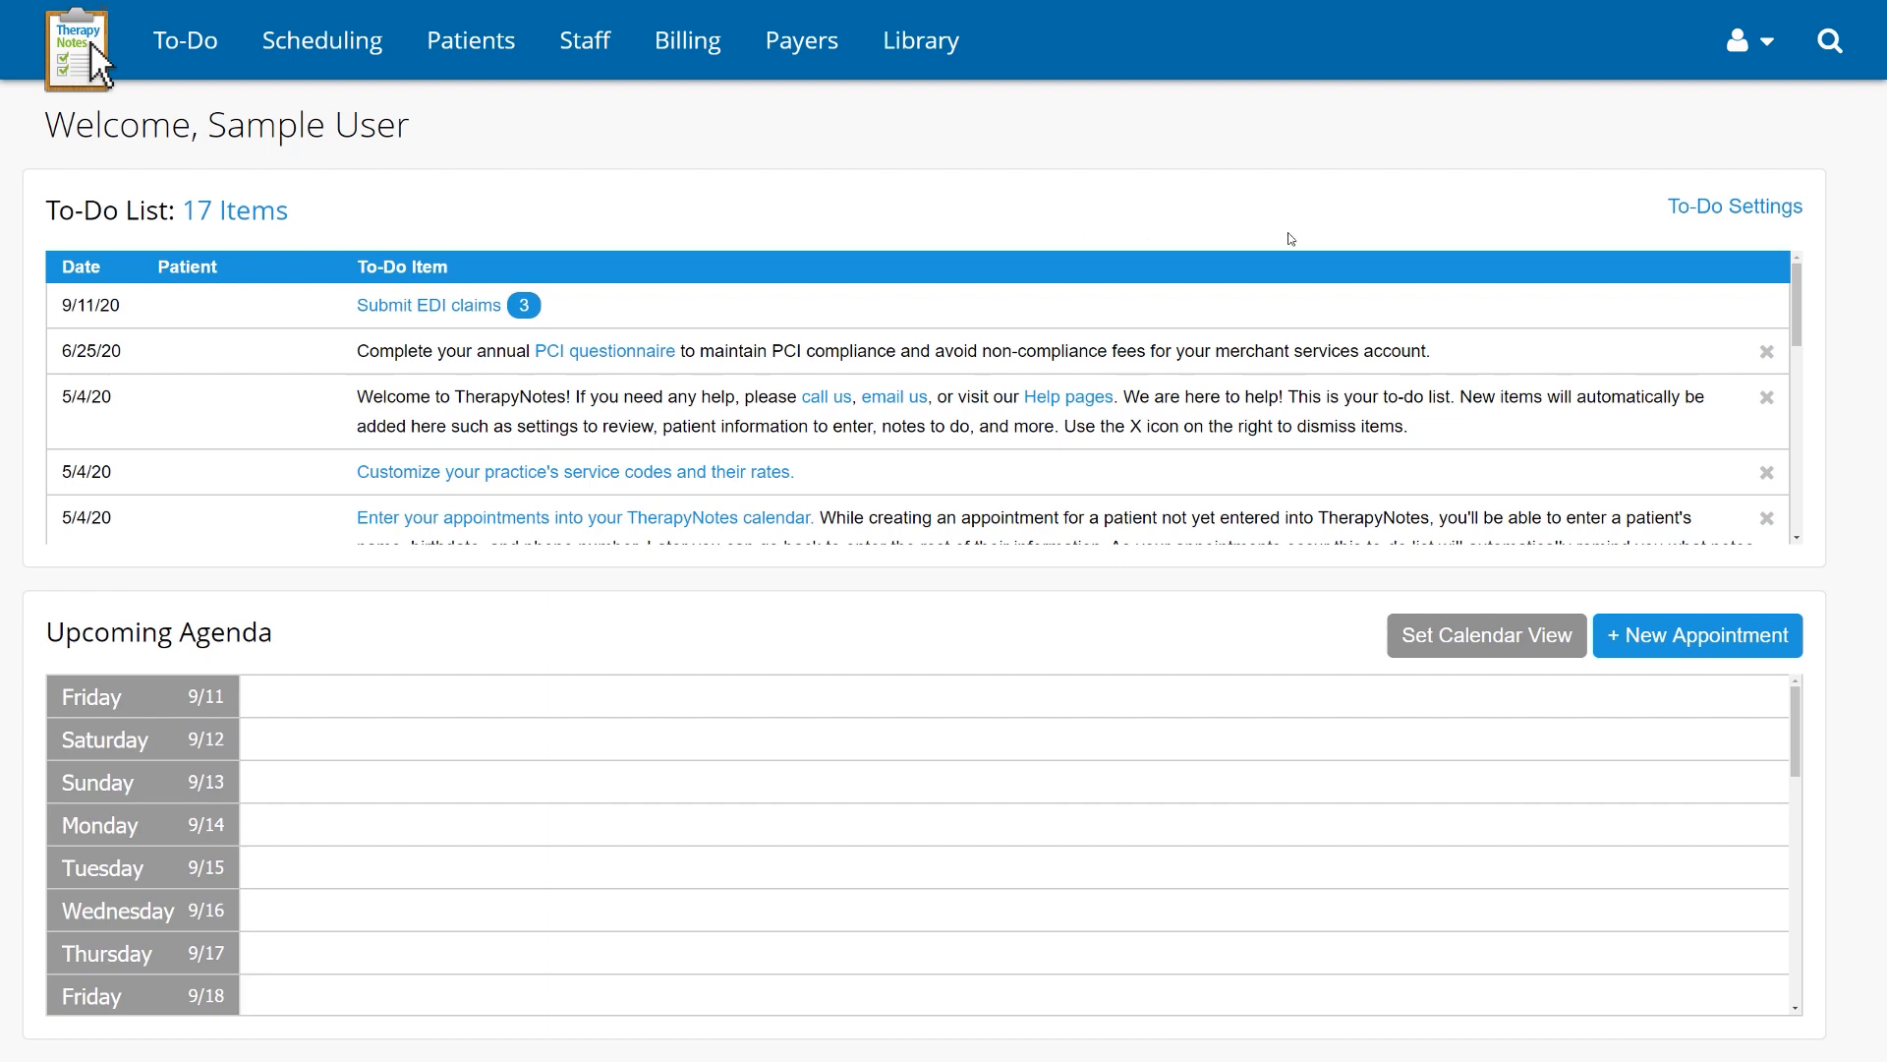
# Bring up the account dropdown from the top bar of the dashboard
pyautogui.click(1749, 39)
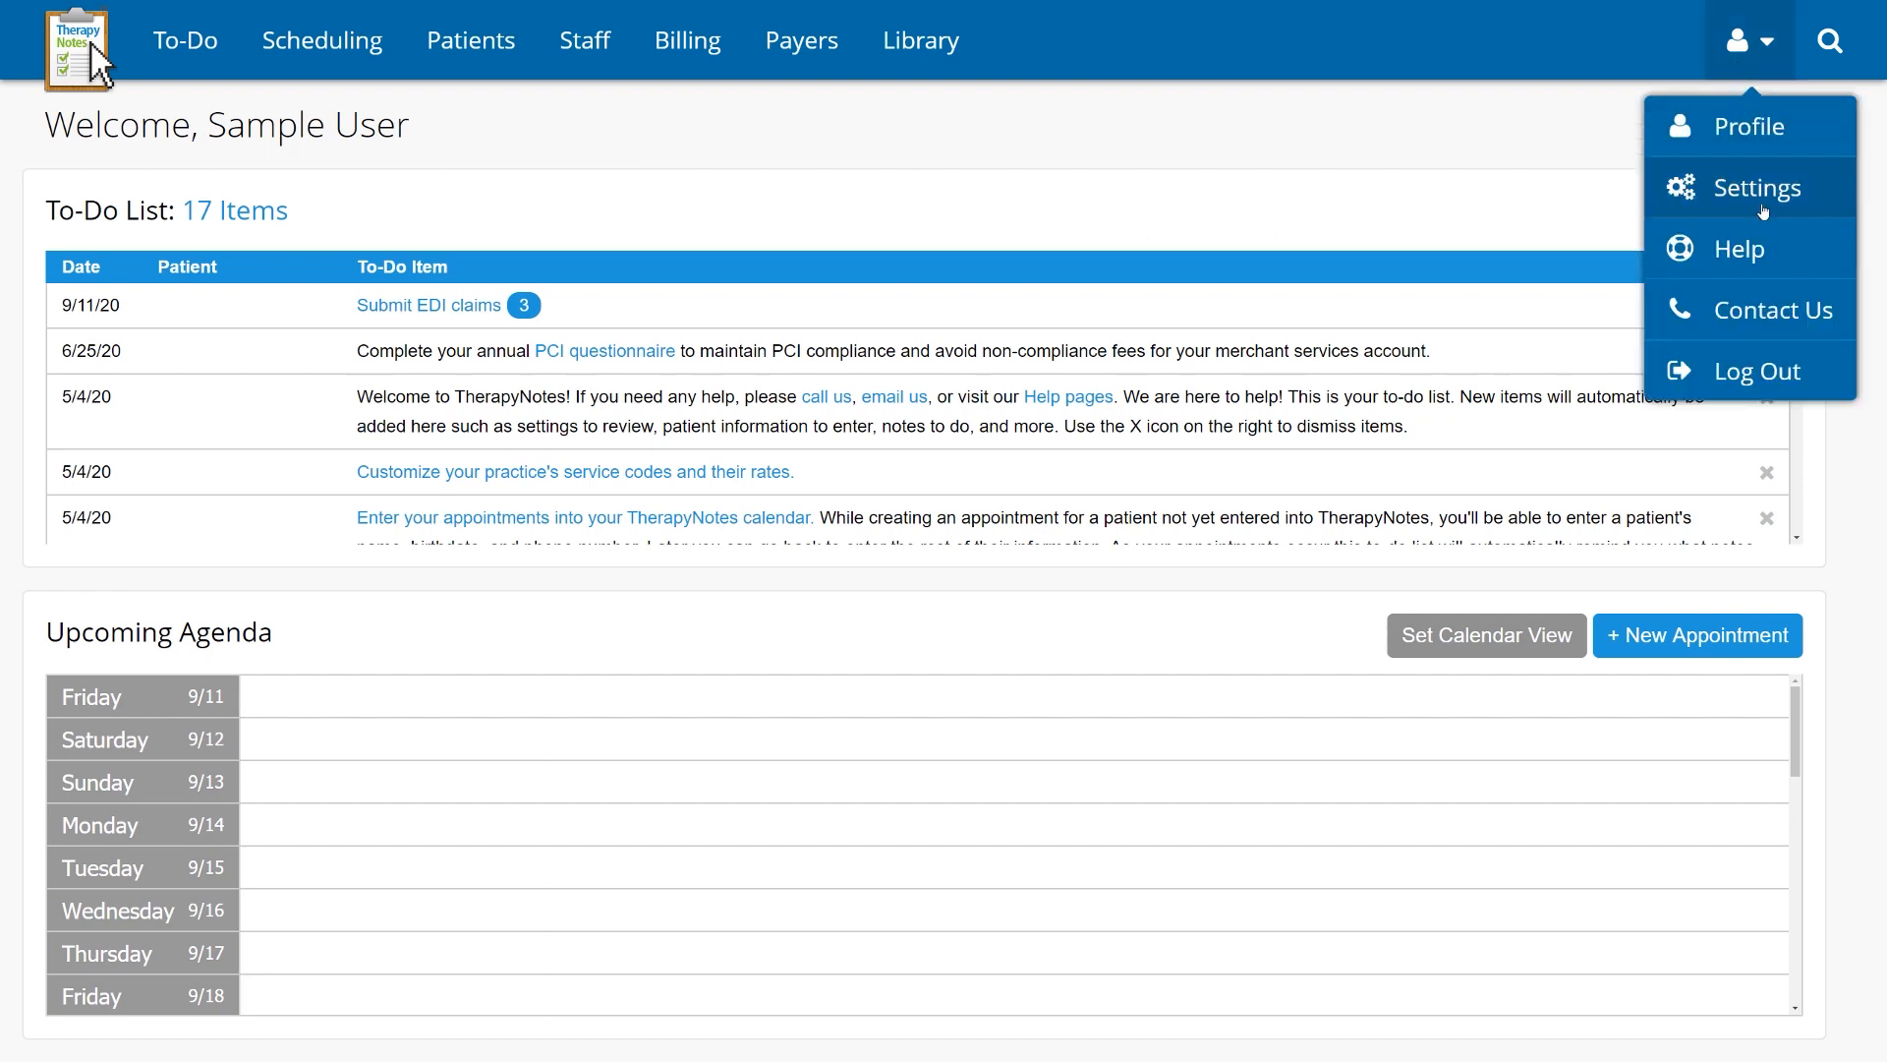
# Find and open the Help Center article 'How To Import Client Information Into TherapyNotes'
pyautogui.click(1738, 250)
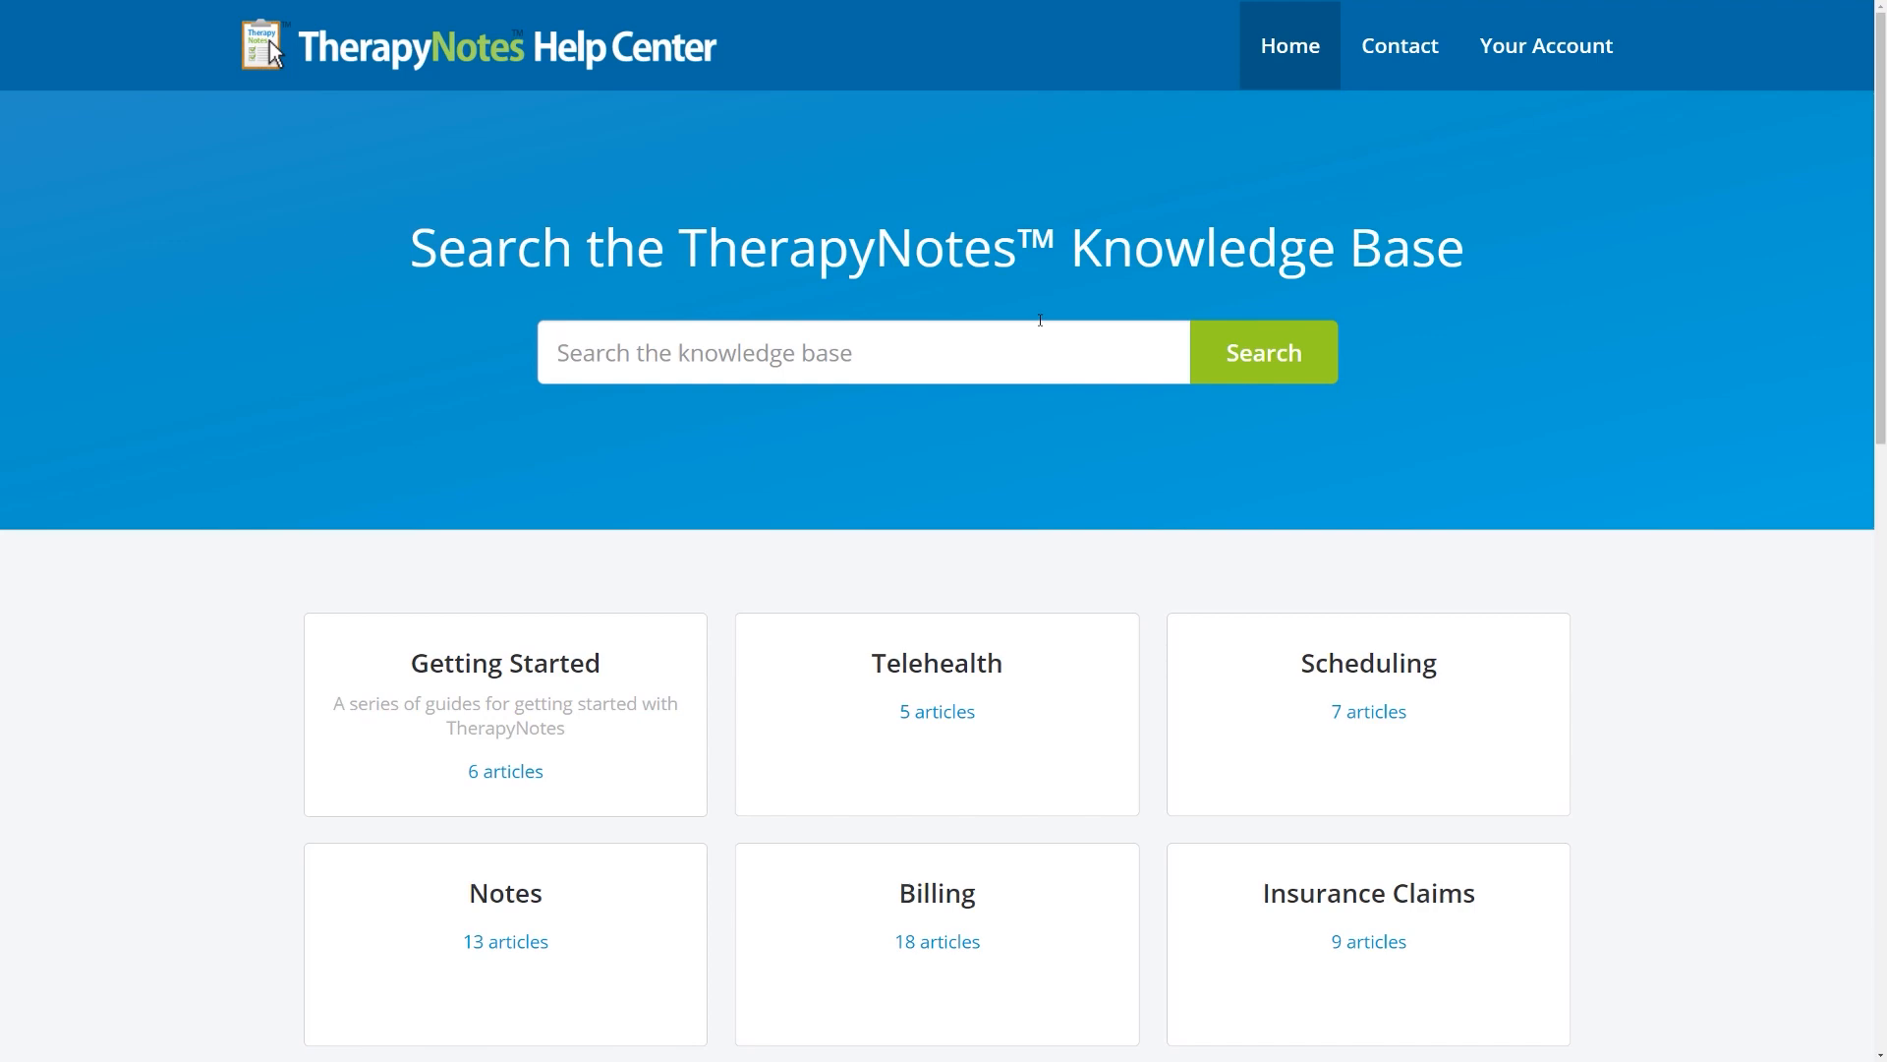
pyautogui.write('How To Import Client Information Into TherapyNotes')
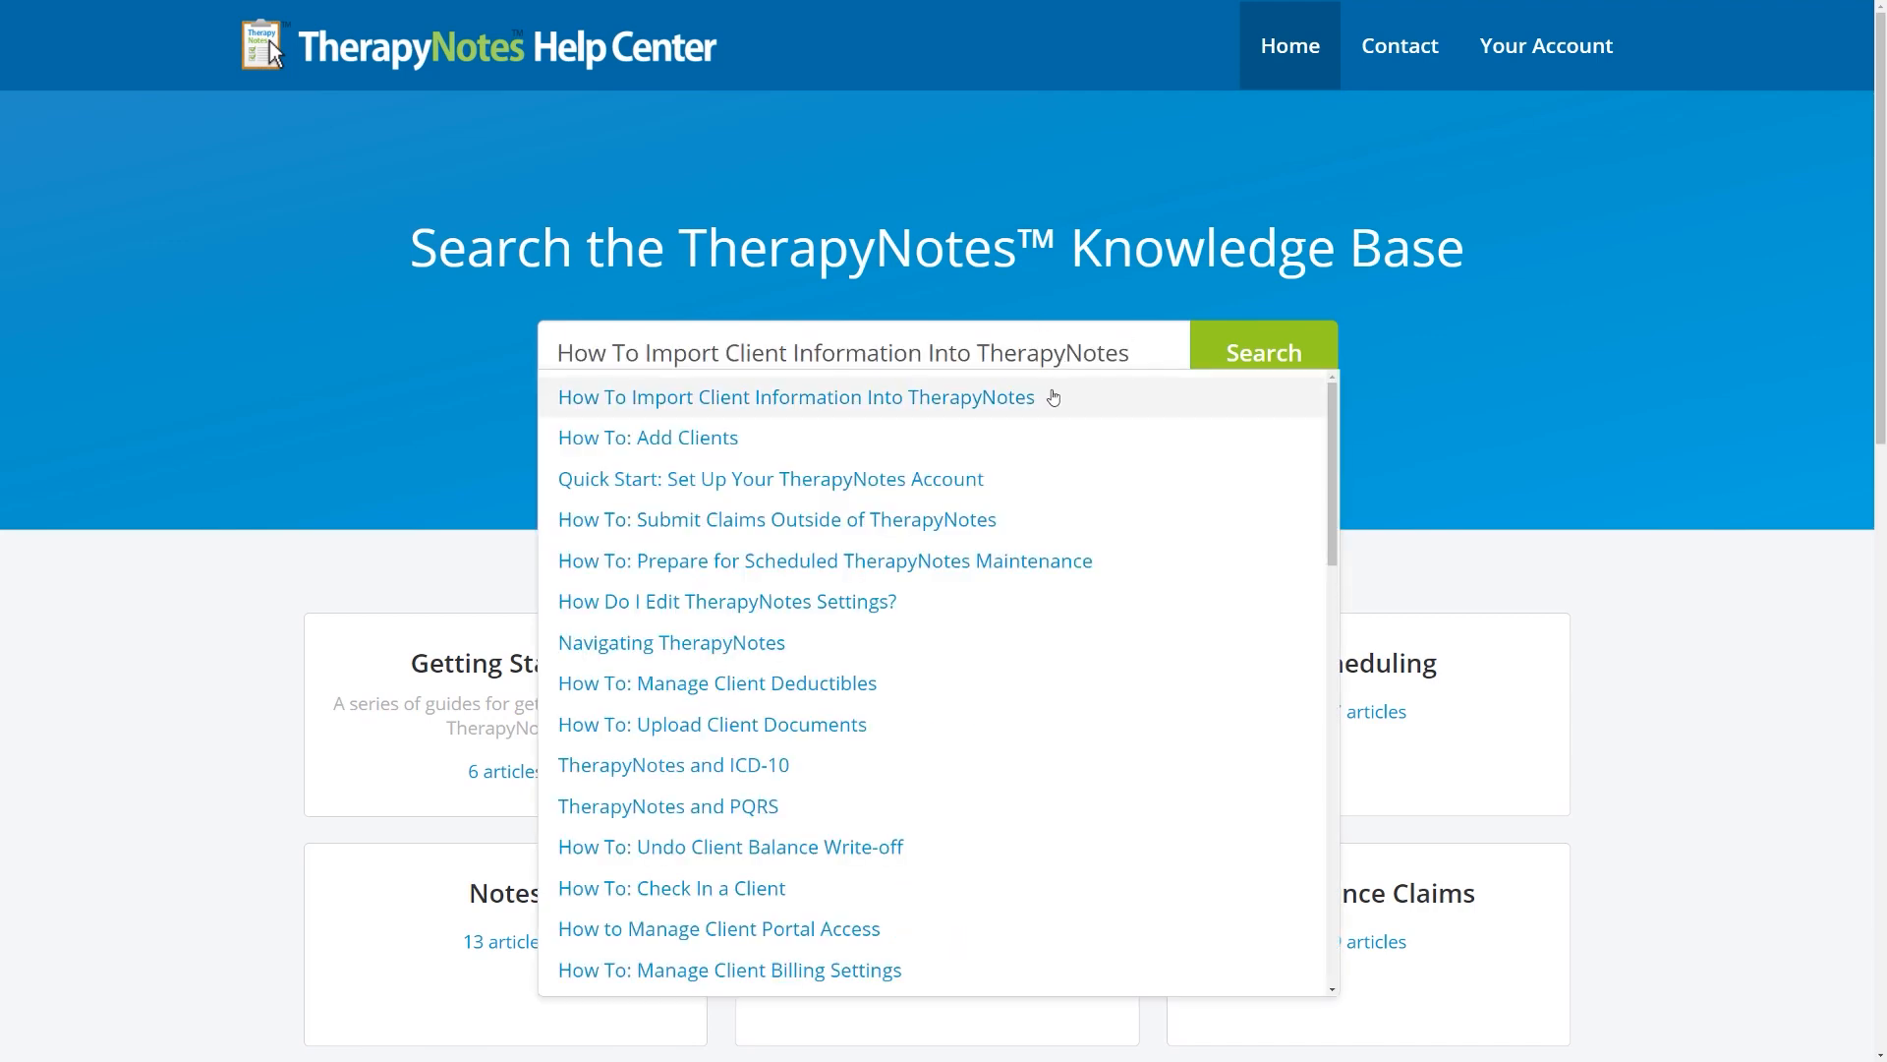
pyautogui.click(797, 397)
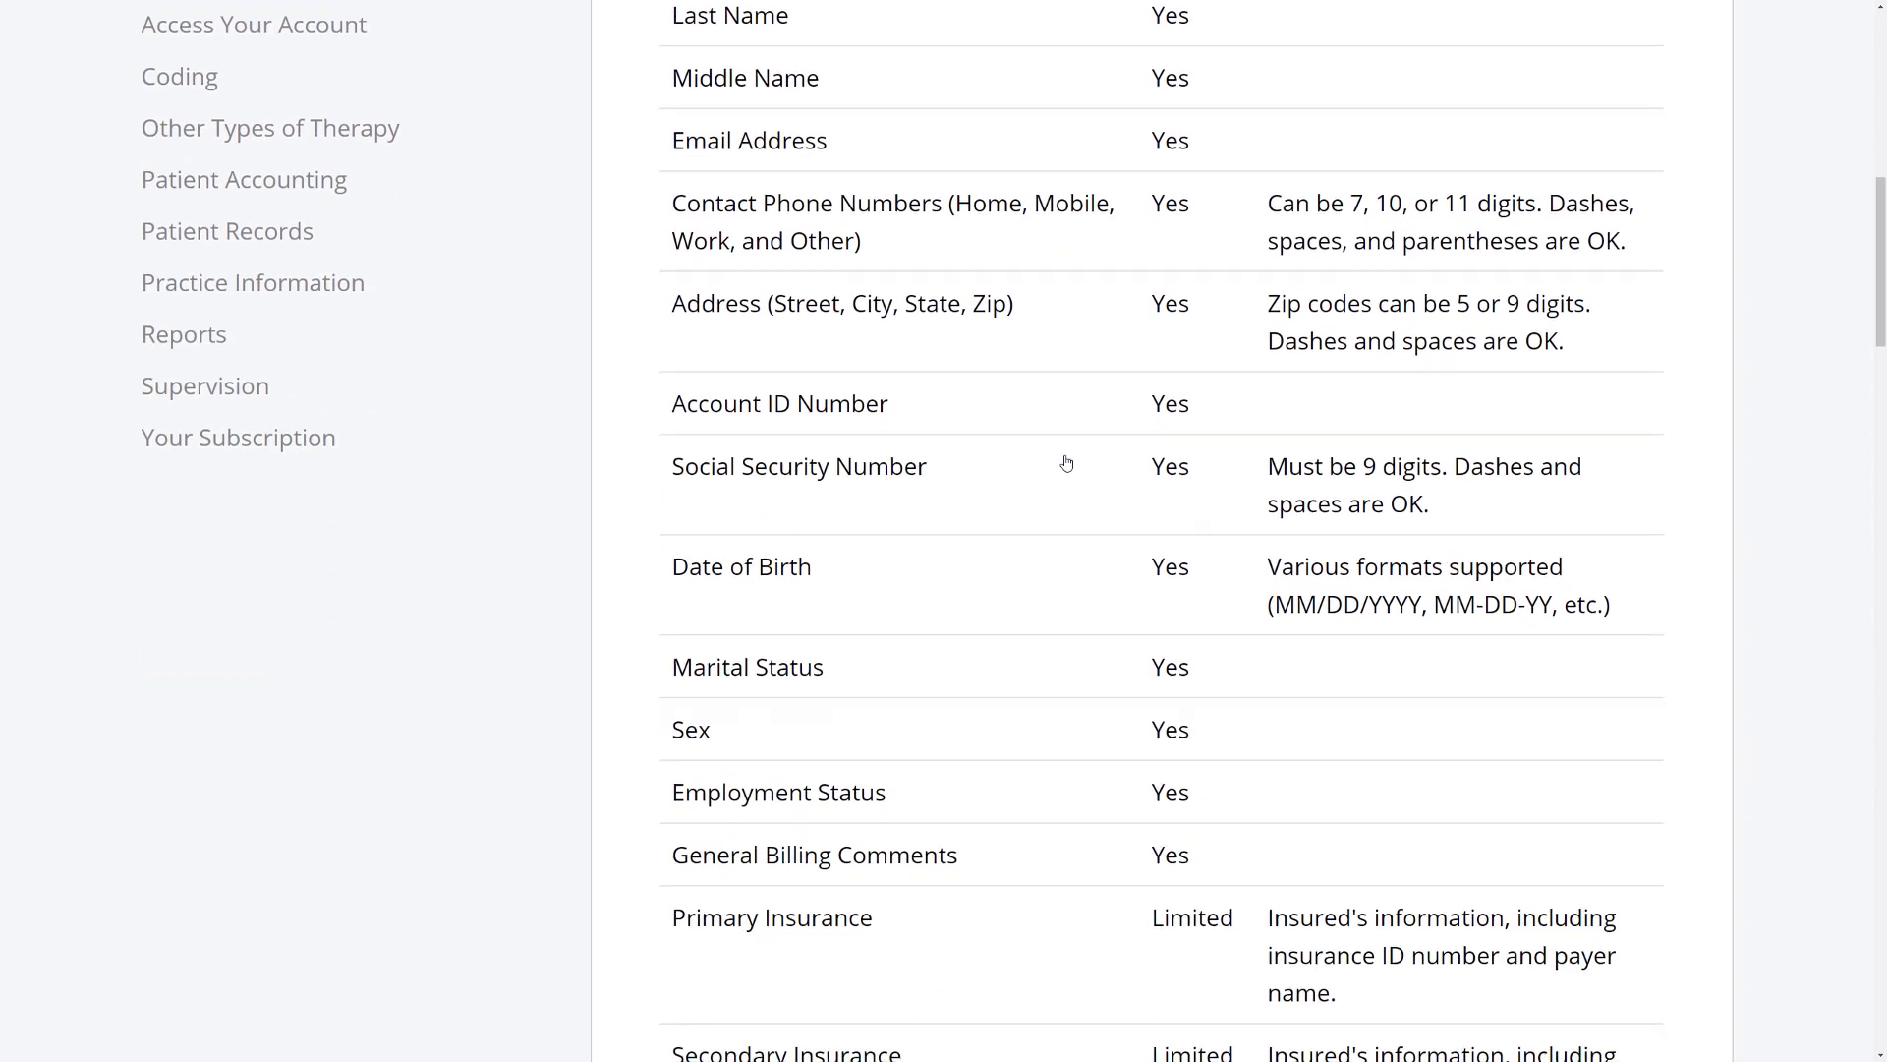
# Scroll the article down to the 'Send Your File to TherapyNotes' instructions
pyautogui.scroll(-3)
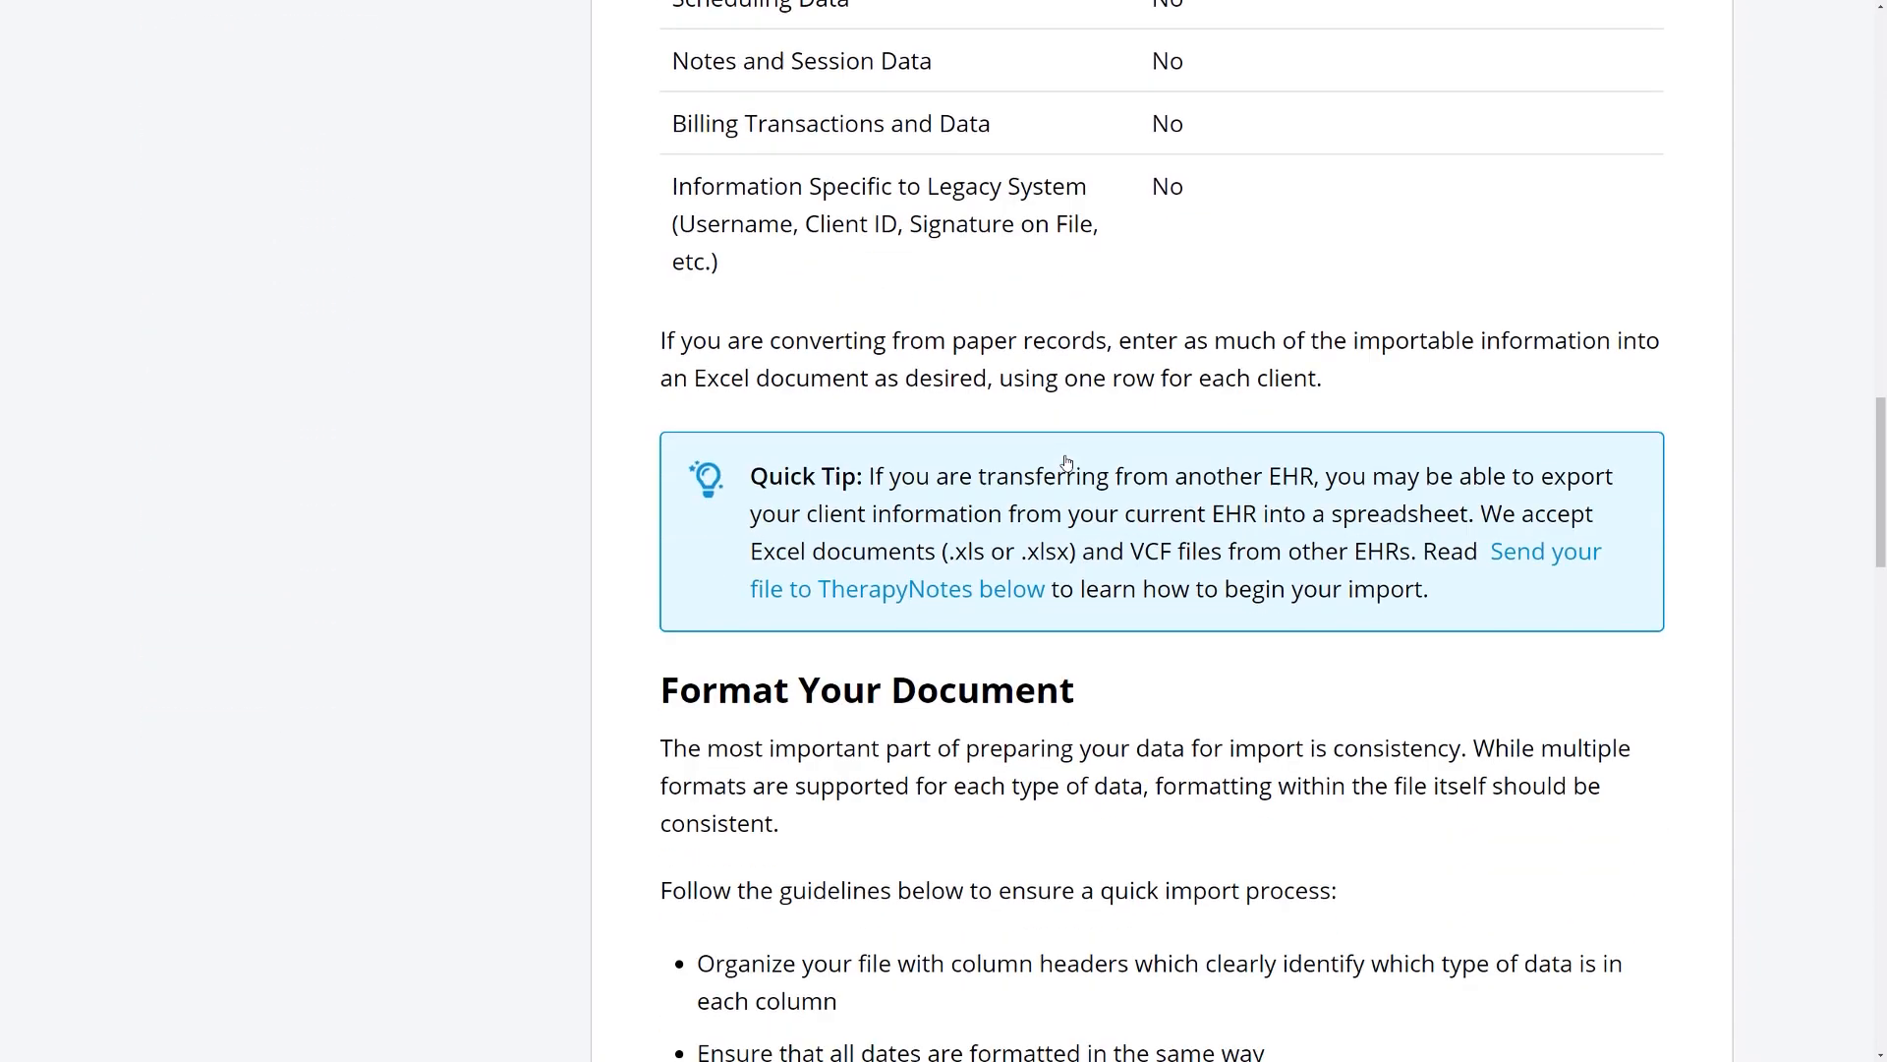
pyautogui.scroll(-3)
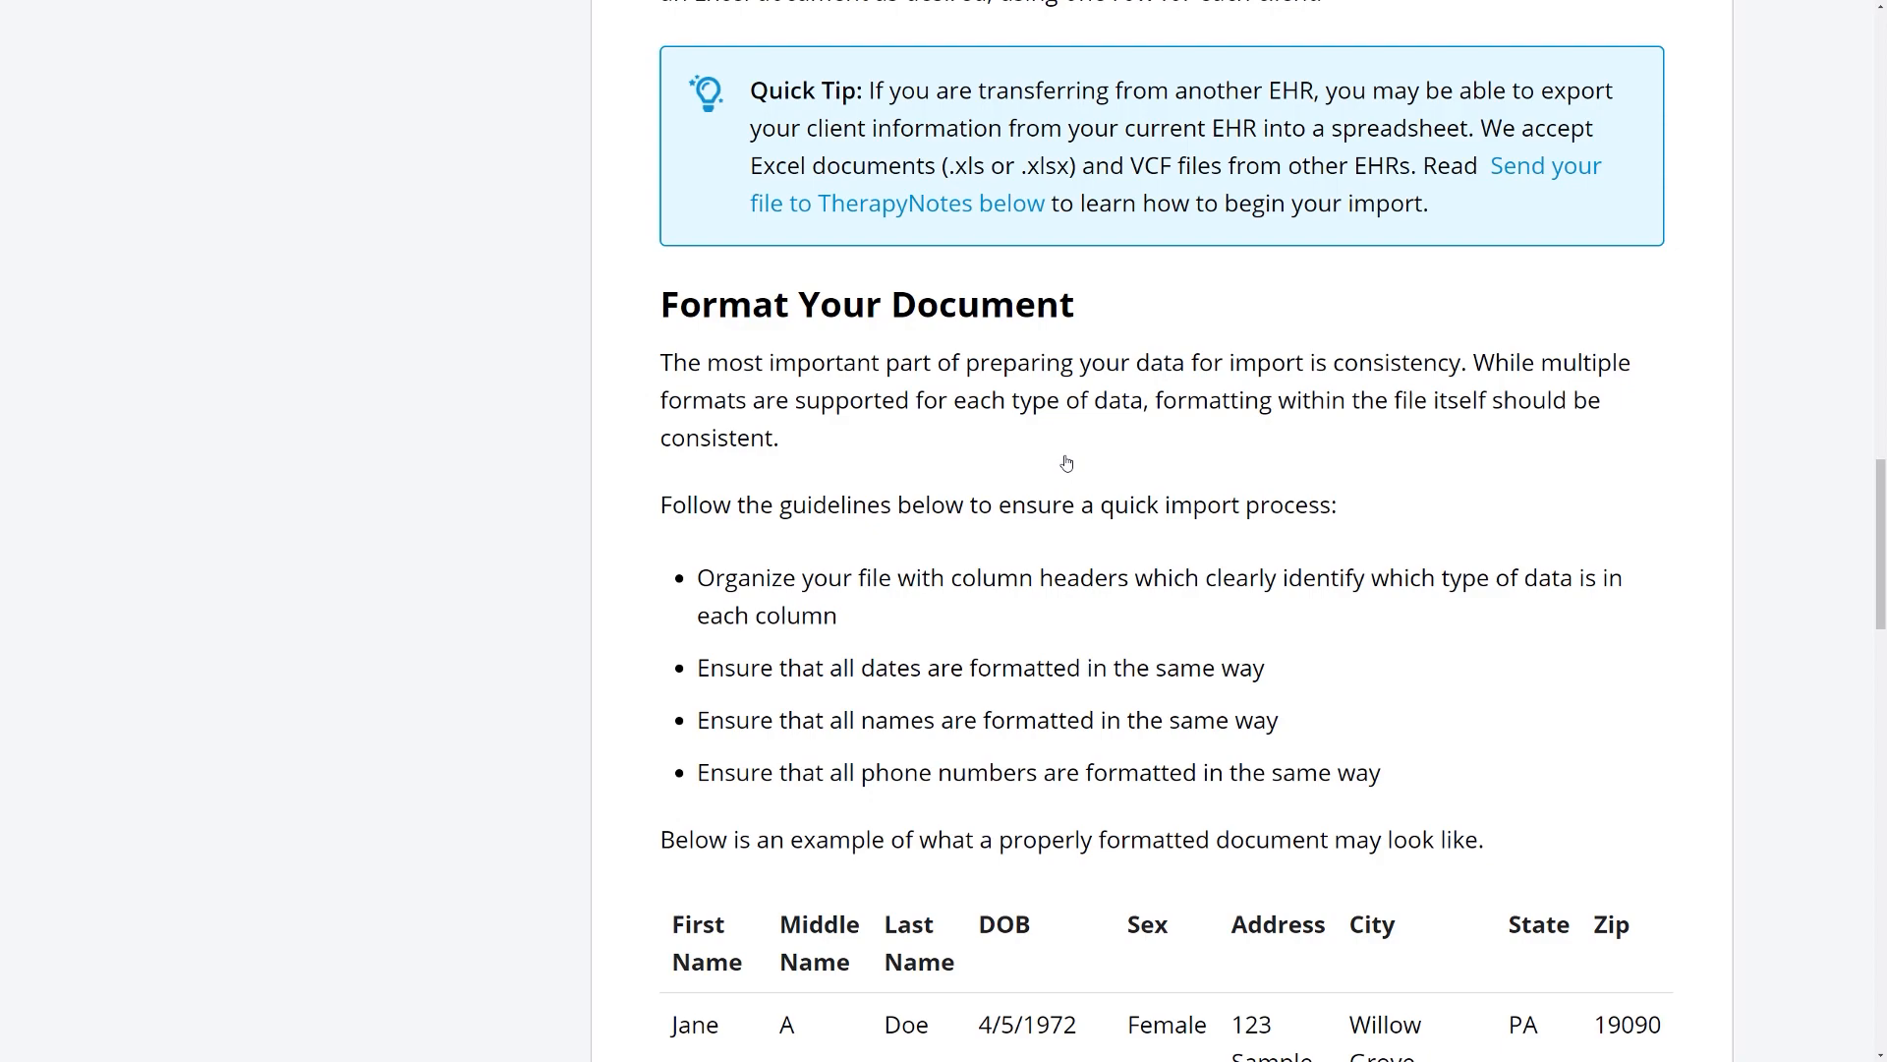
pyautogui.scroll(-3)
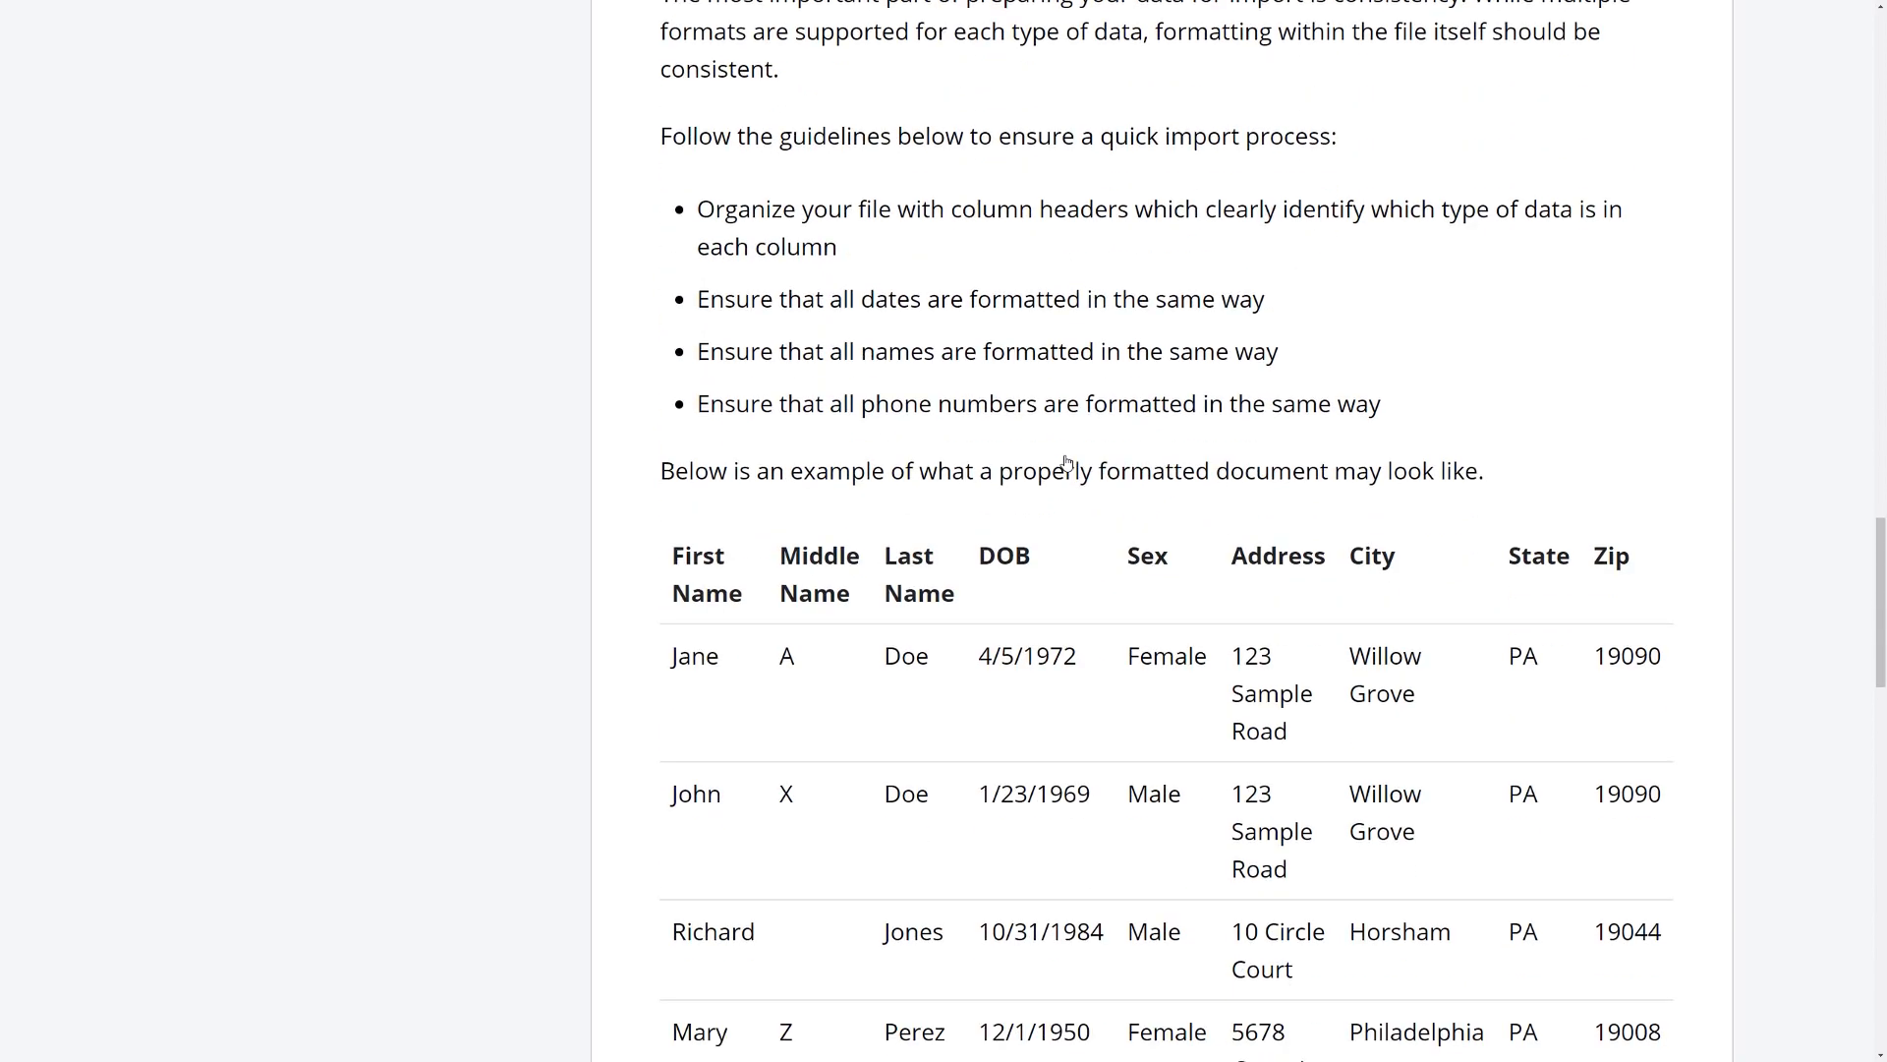
pyautogui.scroll(-3)
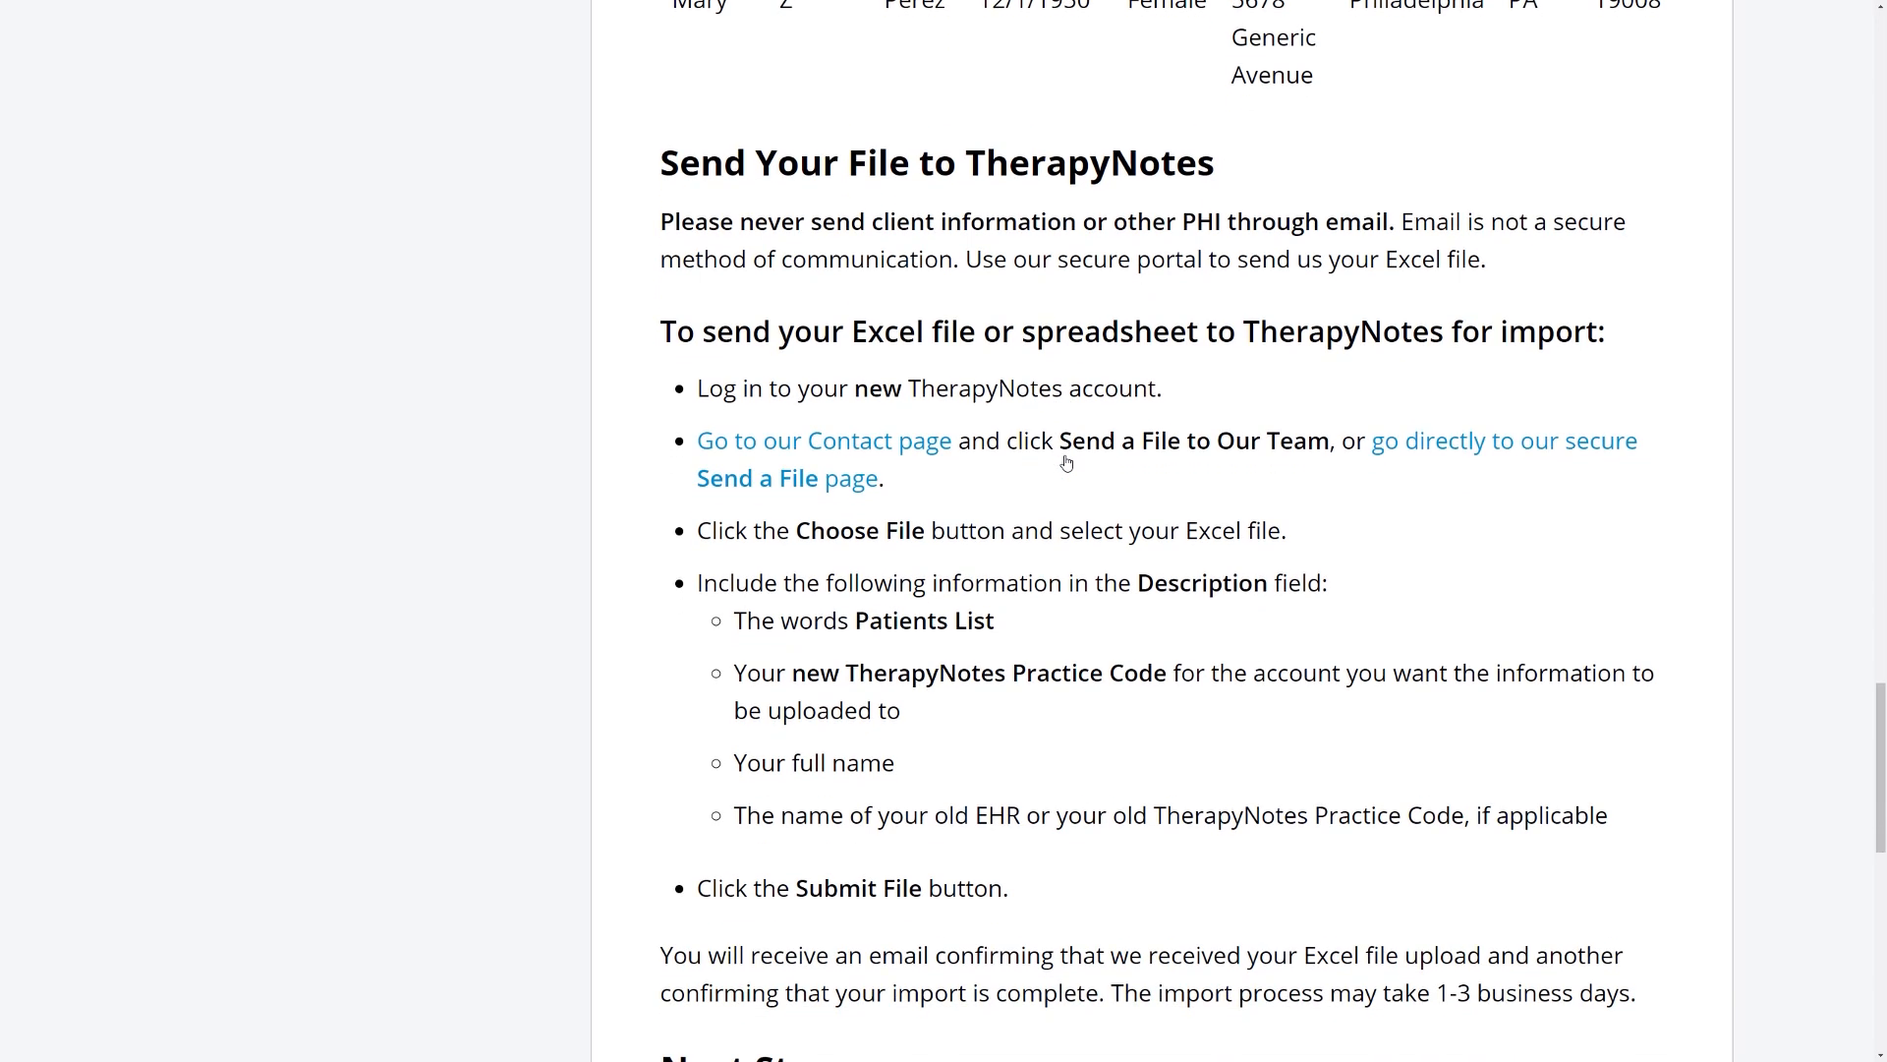
pyautogui.moveTo(1384, 482)
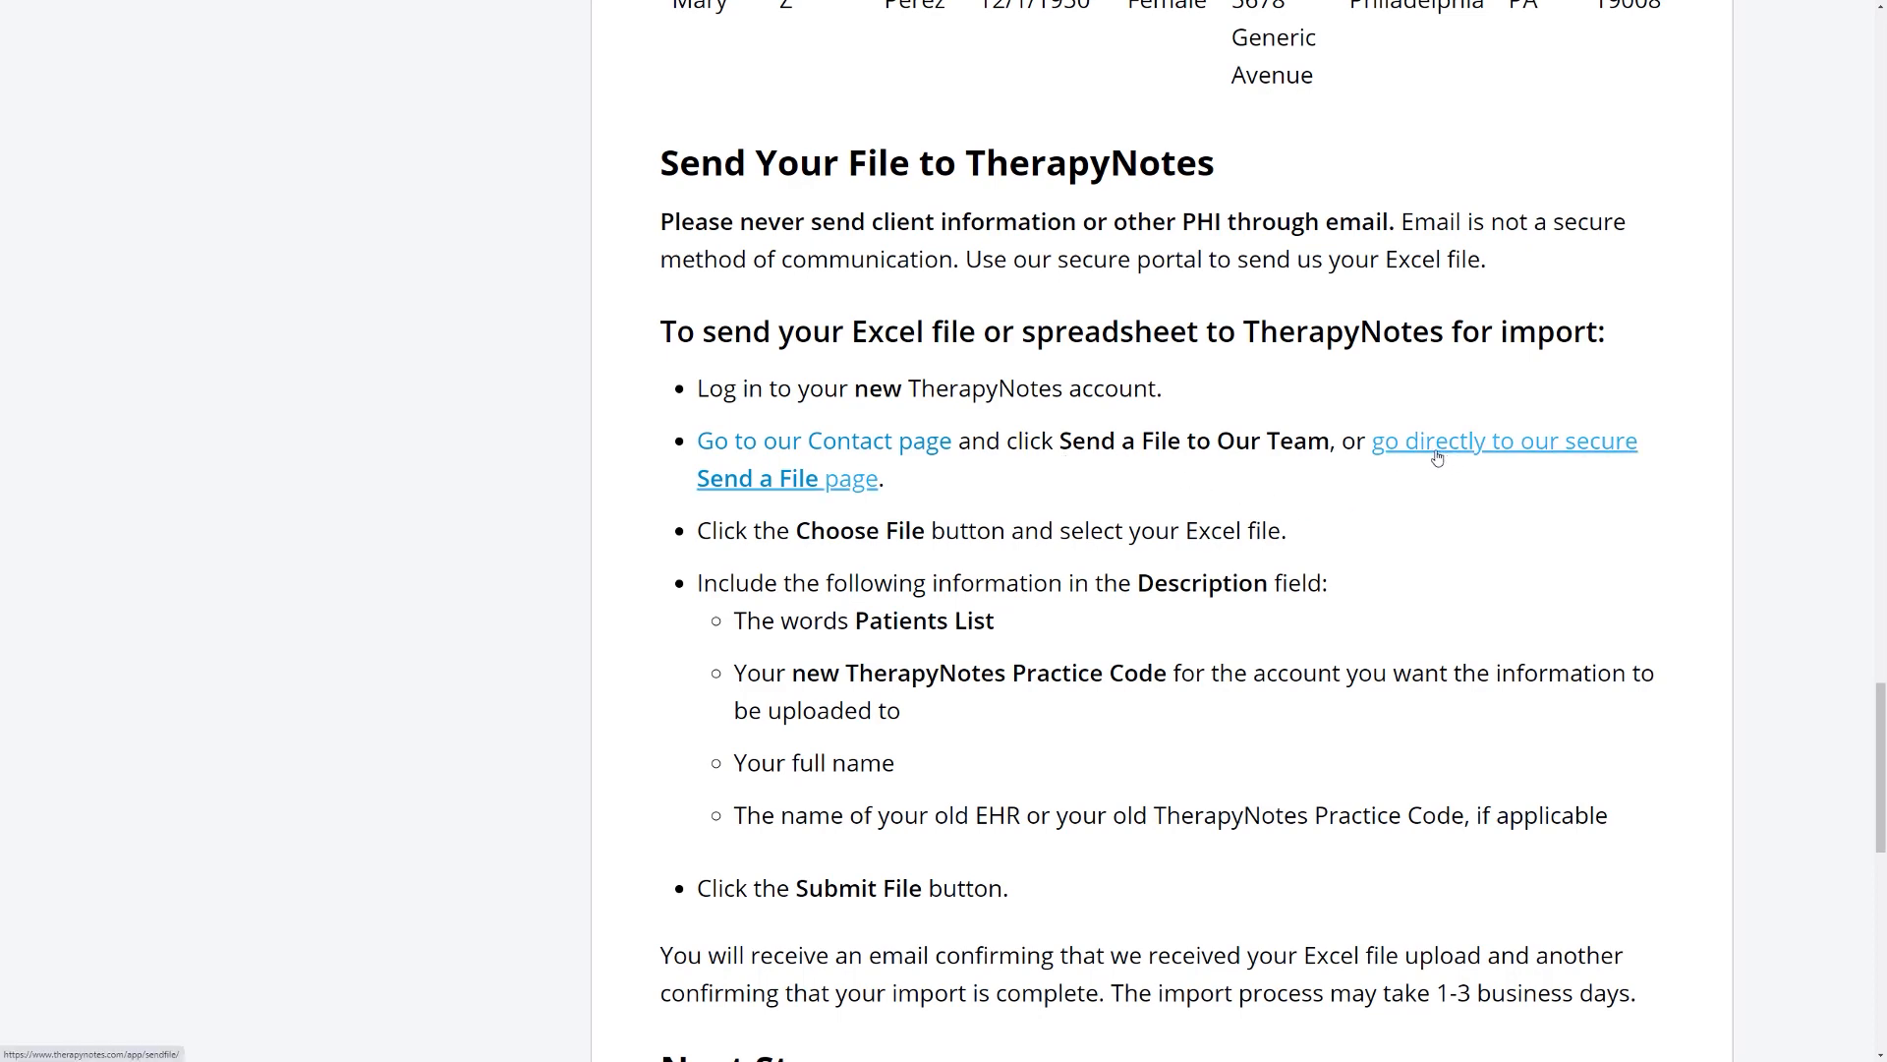
# Reach the secure Send a File page via the article link and the Contact page's 'Send a File to Our Team'
pyautogui.click(1502, 440)
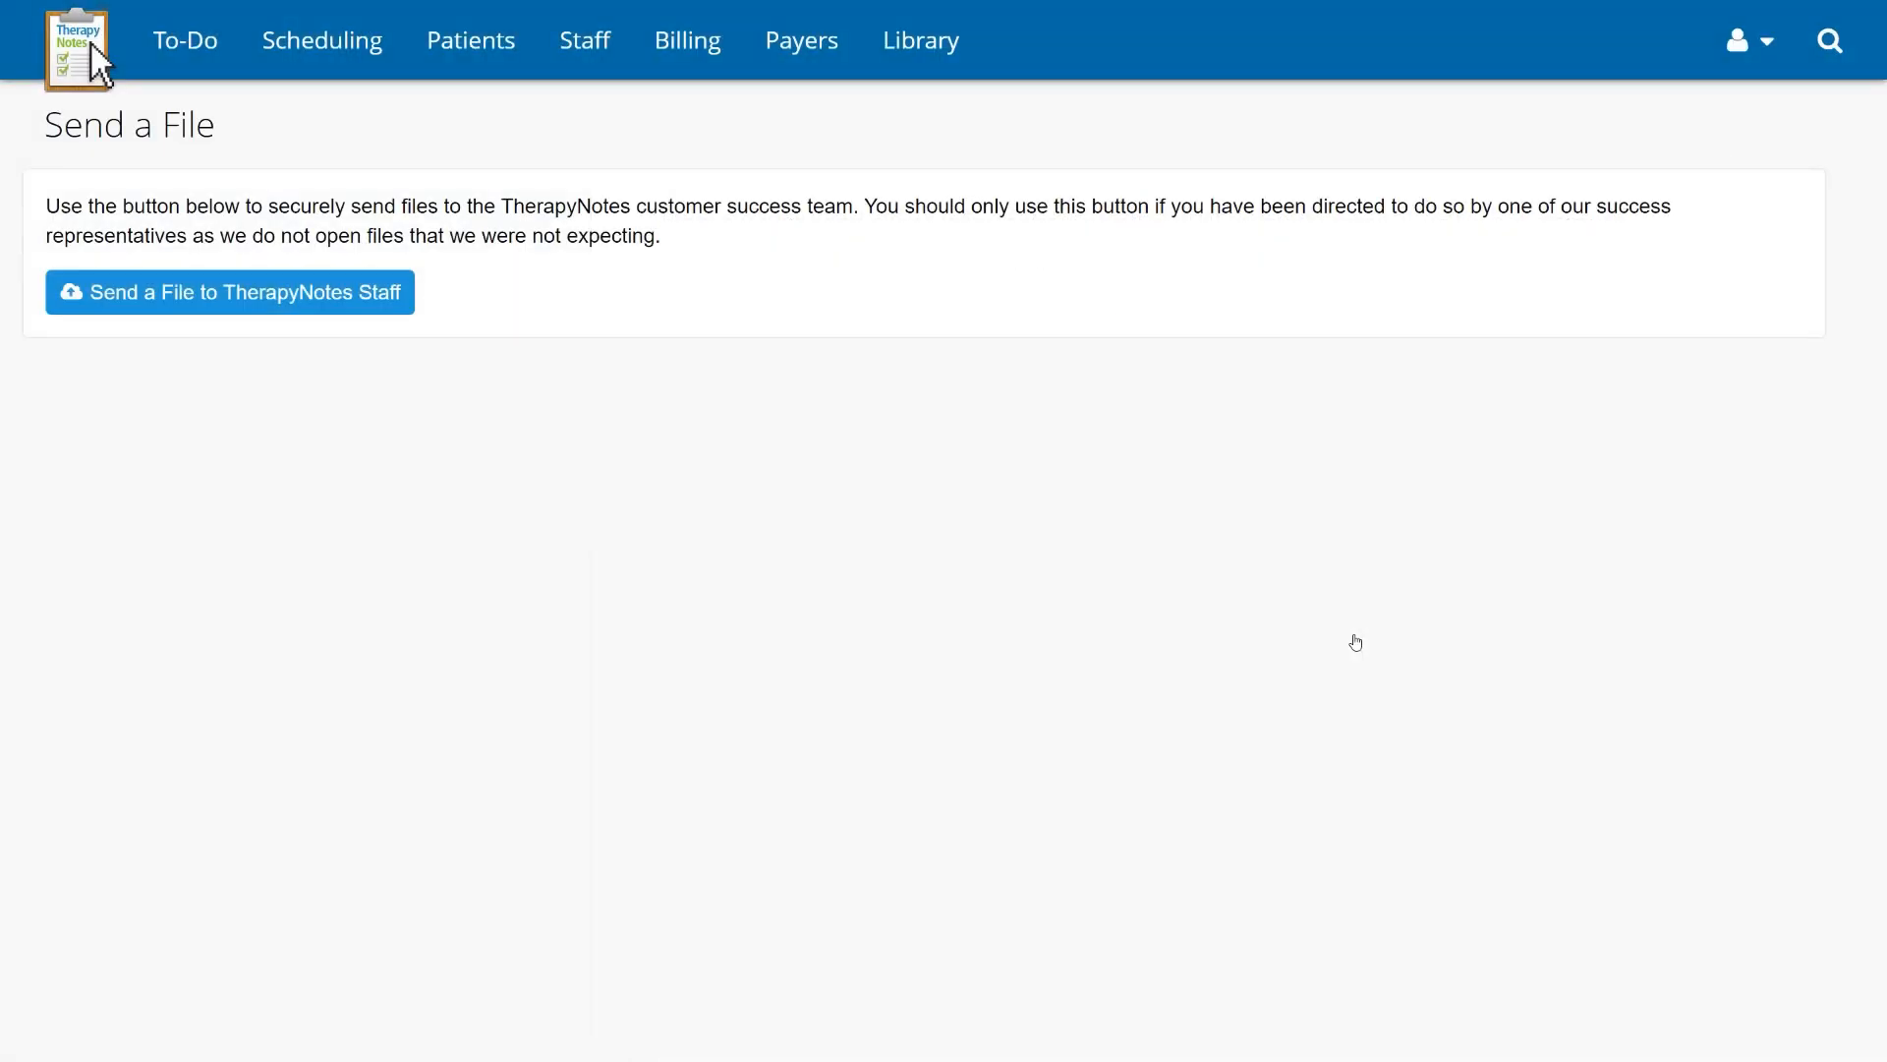
pyautogui.click(76, 44)
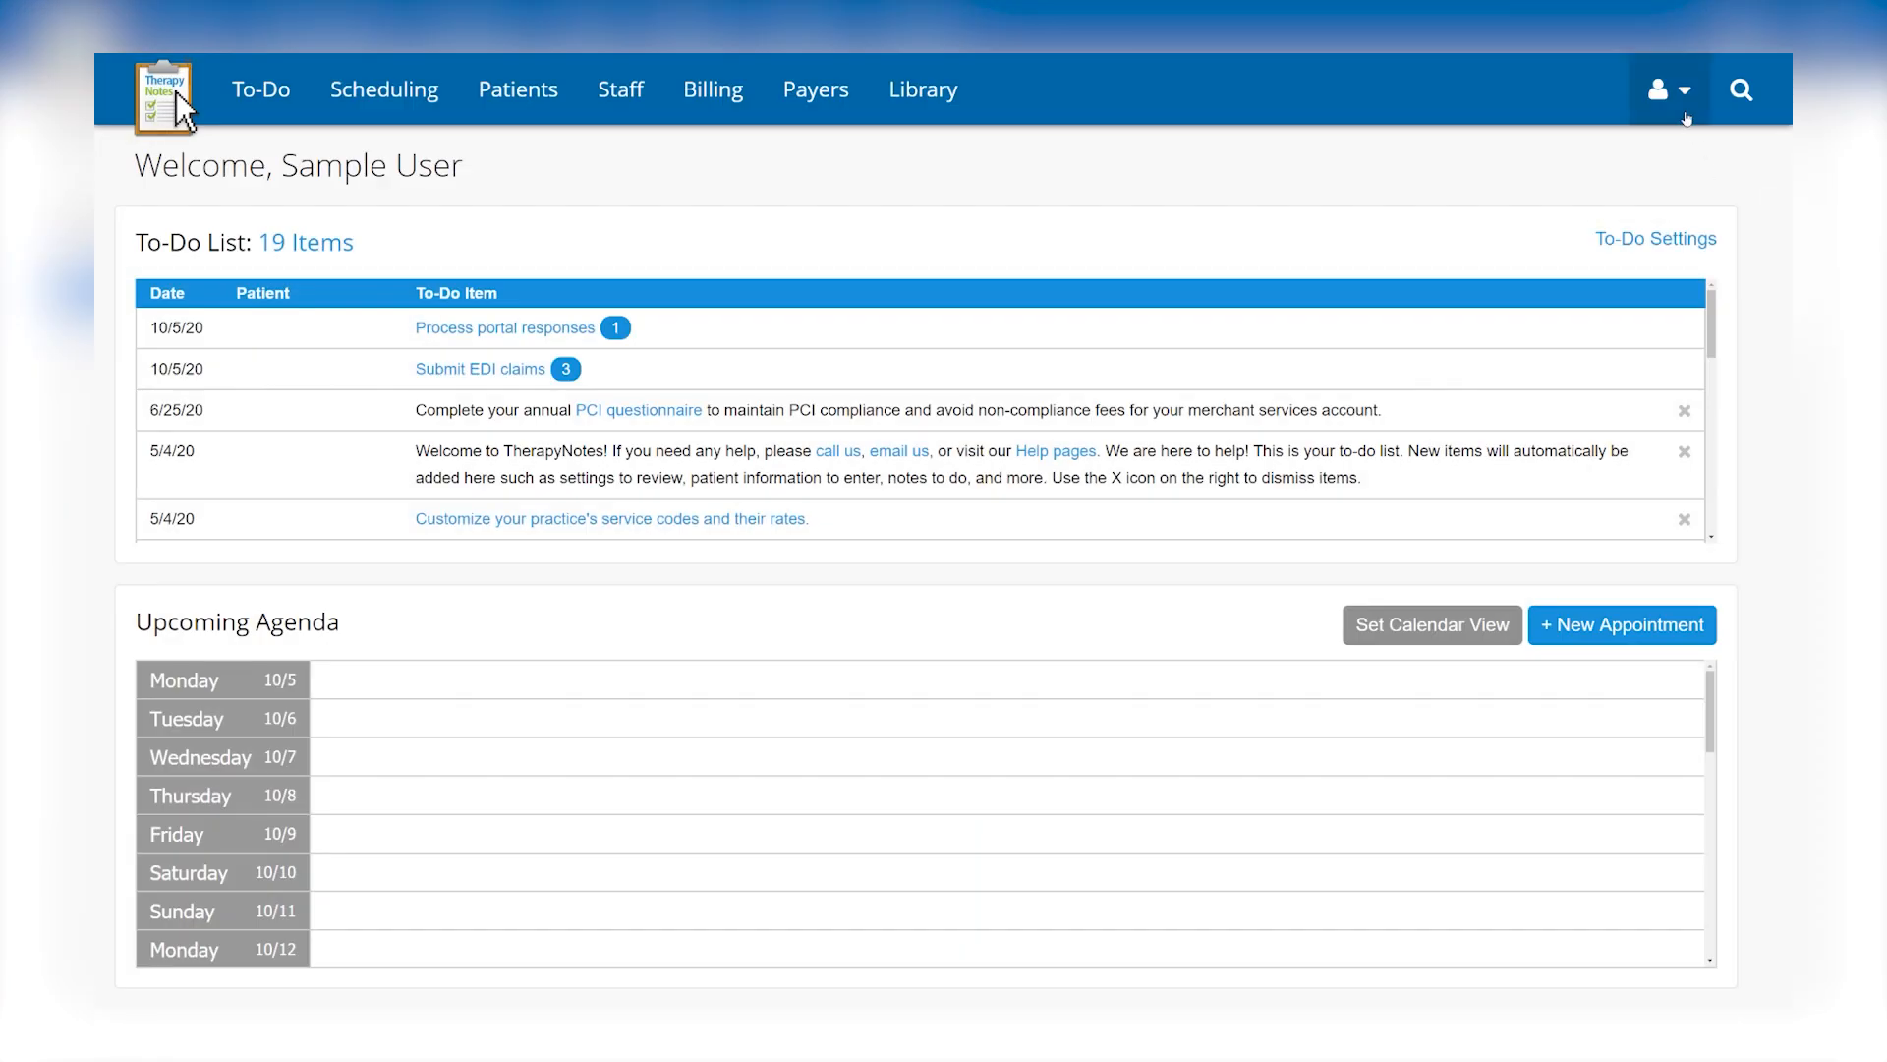
pyautogui.click(1666, 89)
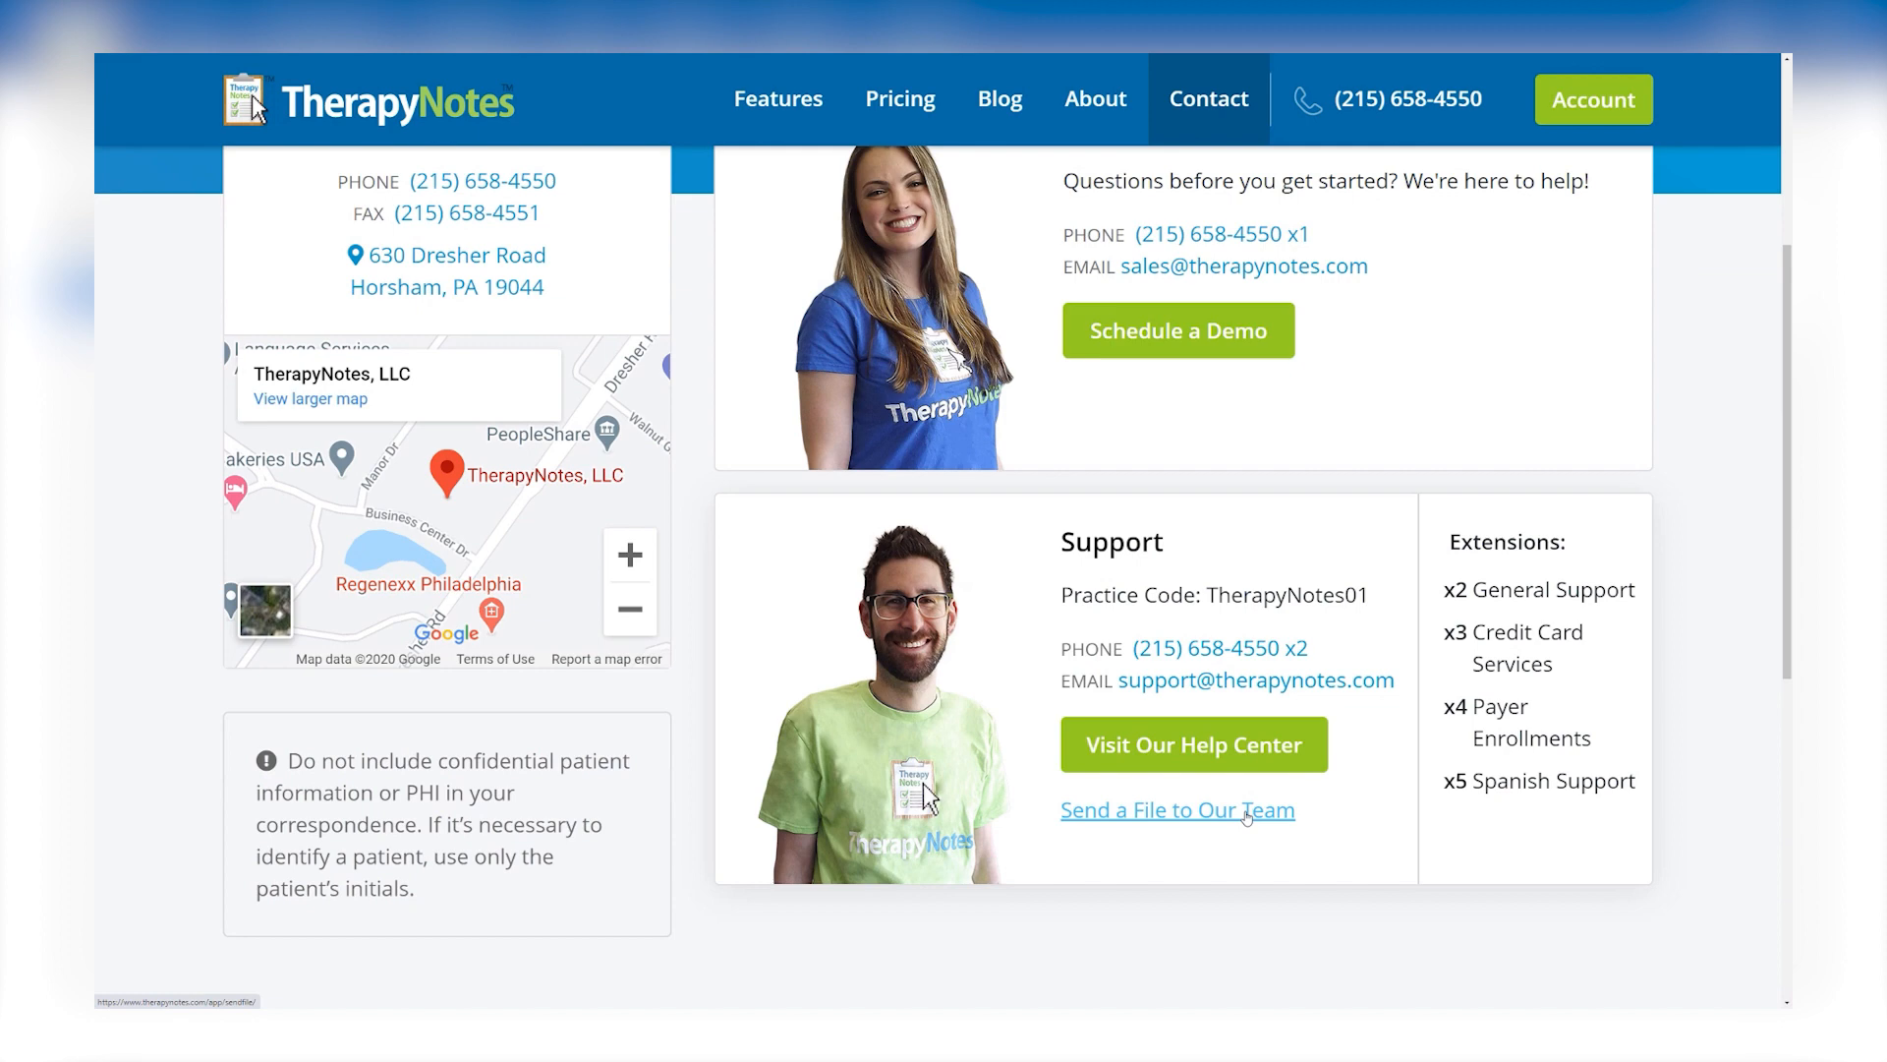
pyautogui.click(1175, 808)
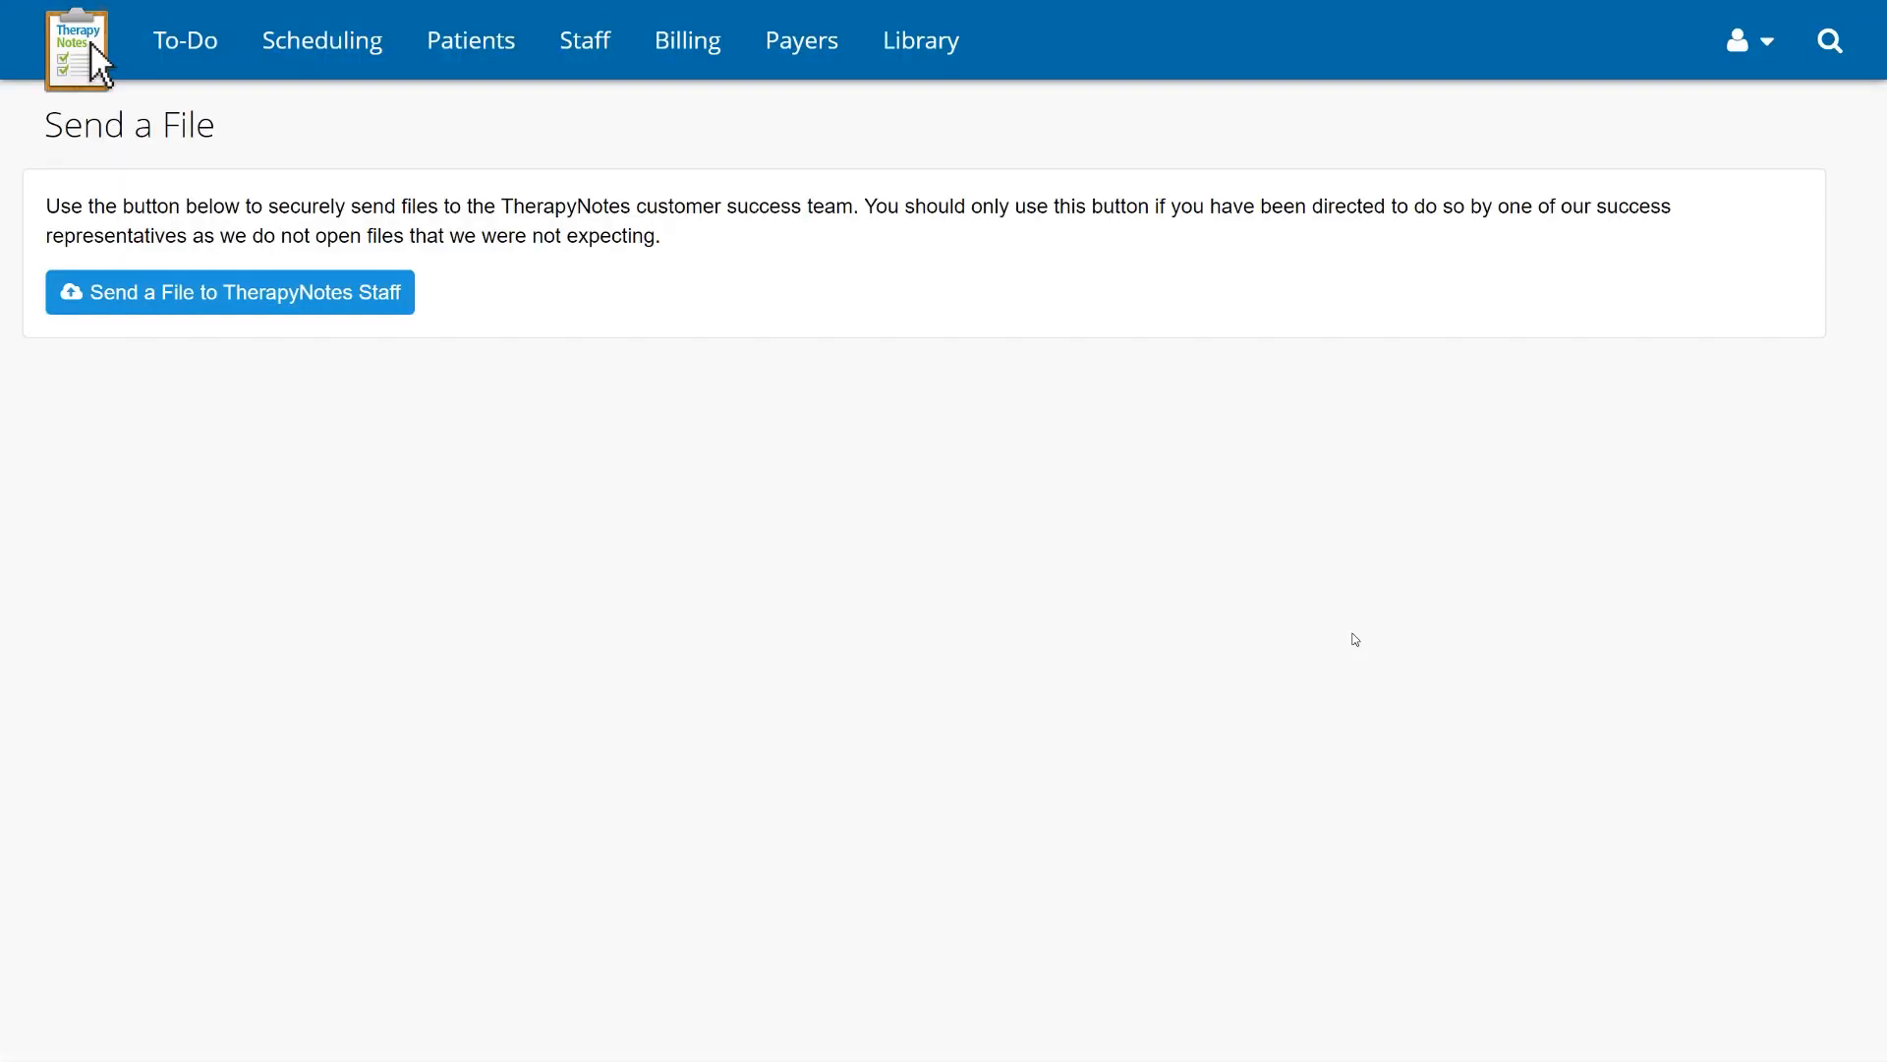
pyautogui.moveTo(1233, 582)
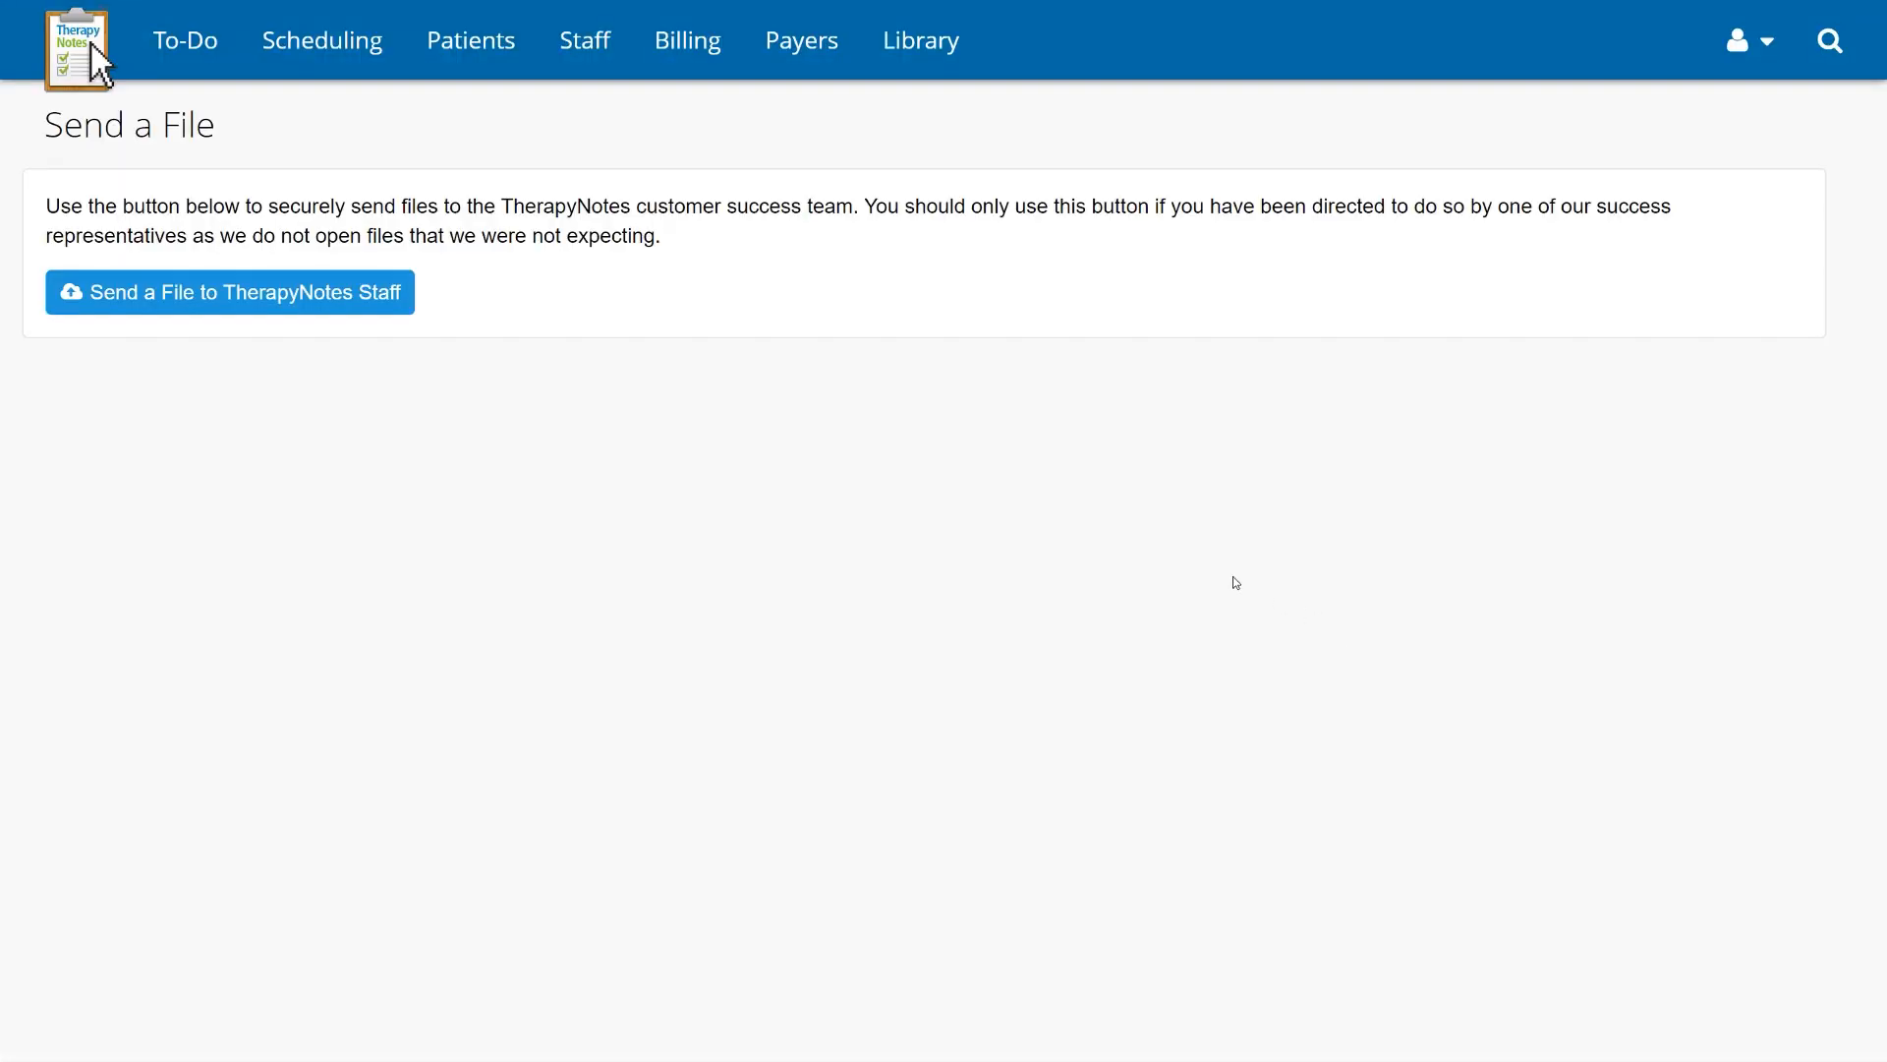
pyautogui.moveTo(391, 303)
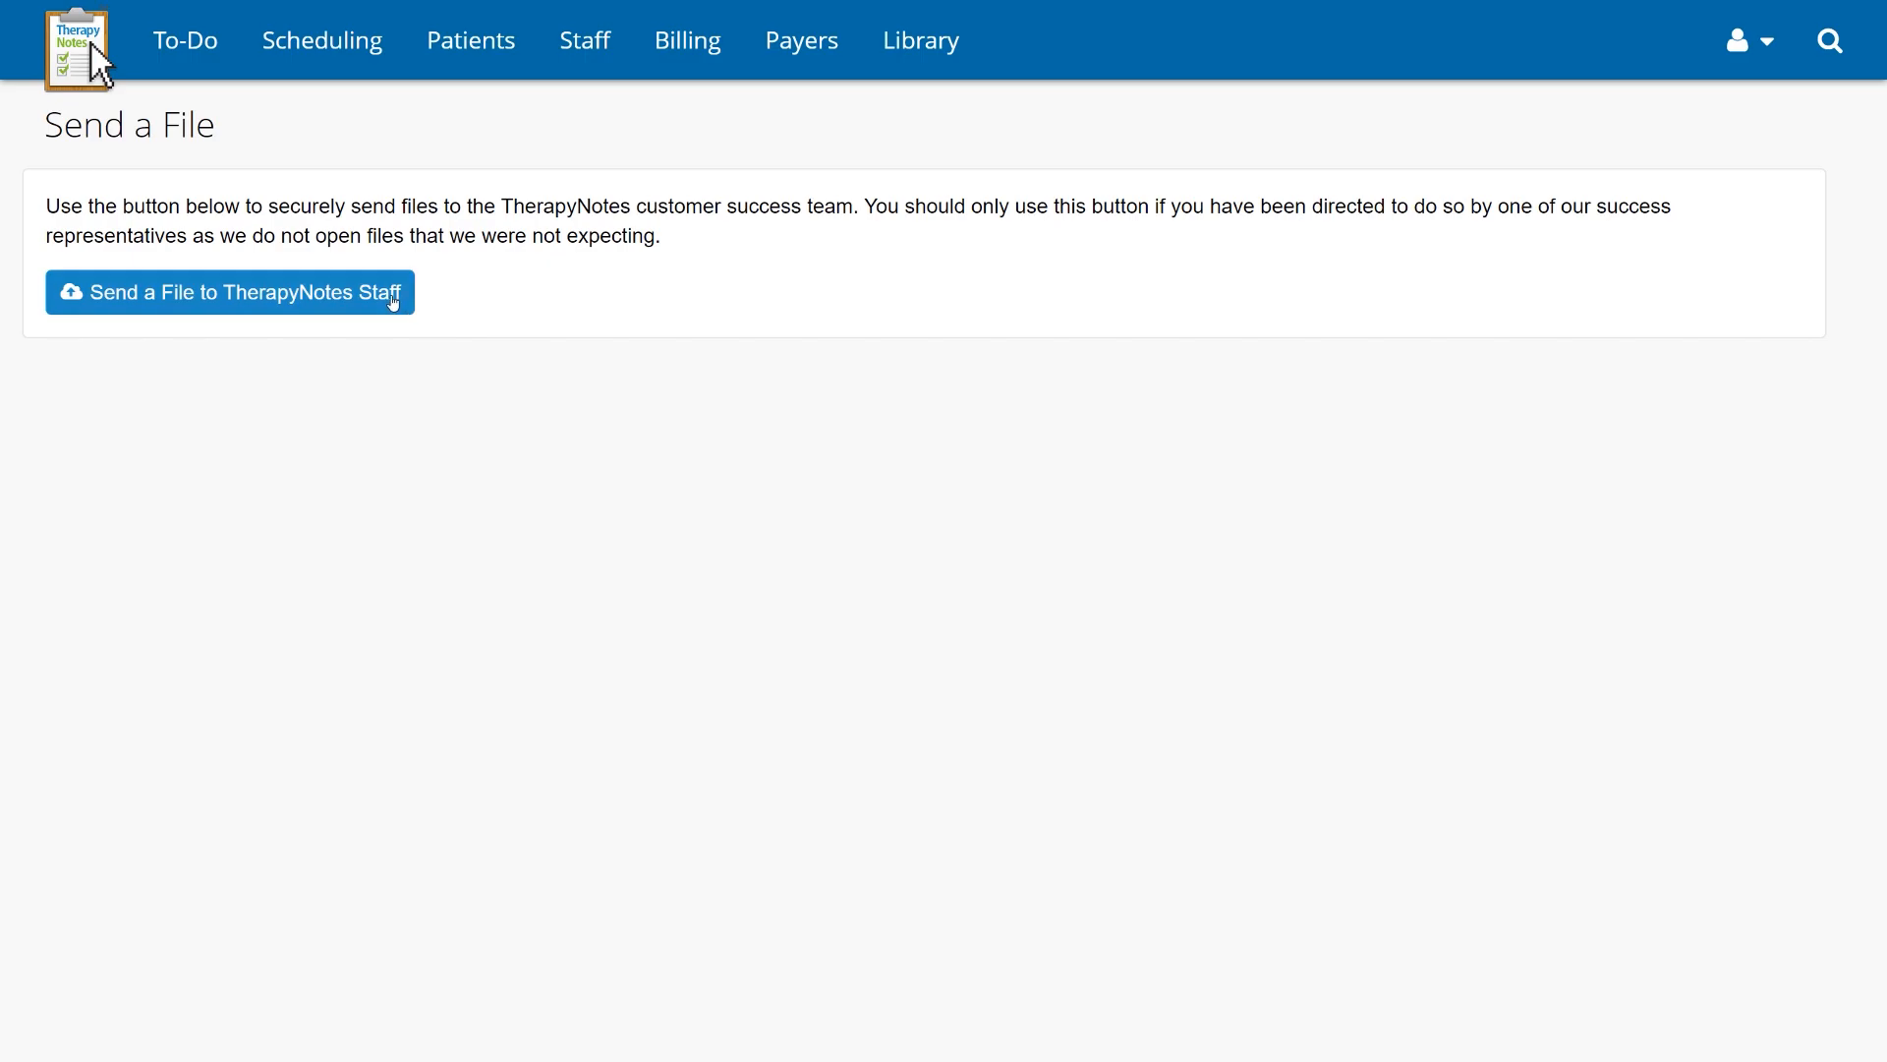
# Attach Sample Patient Import File.xlsx with description 'Patient List - Practice Code, Full Name, EHR'
pyautogui.click(228, 293)
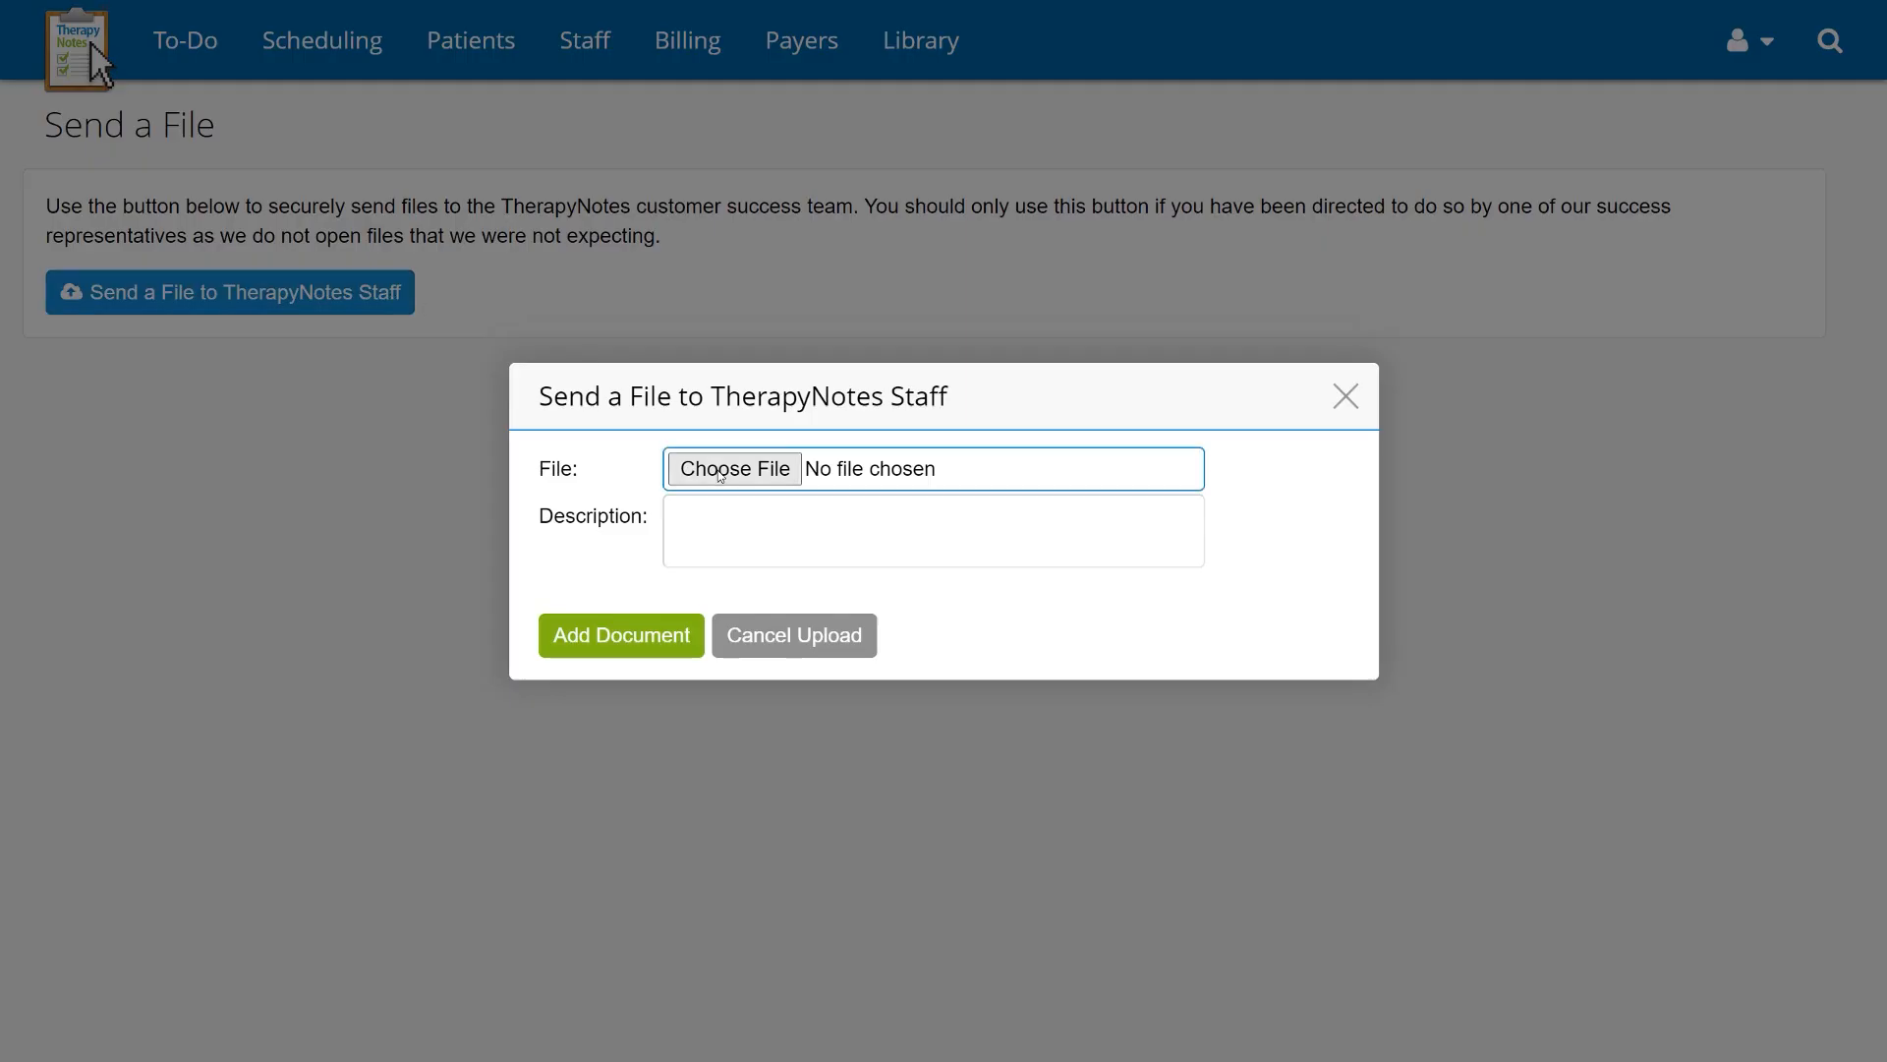
pyautogui.click(731, 468)
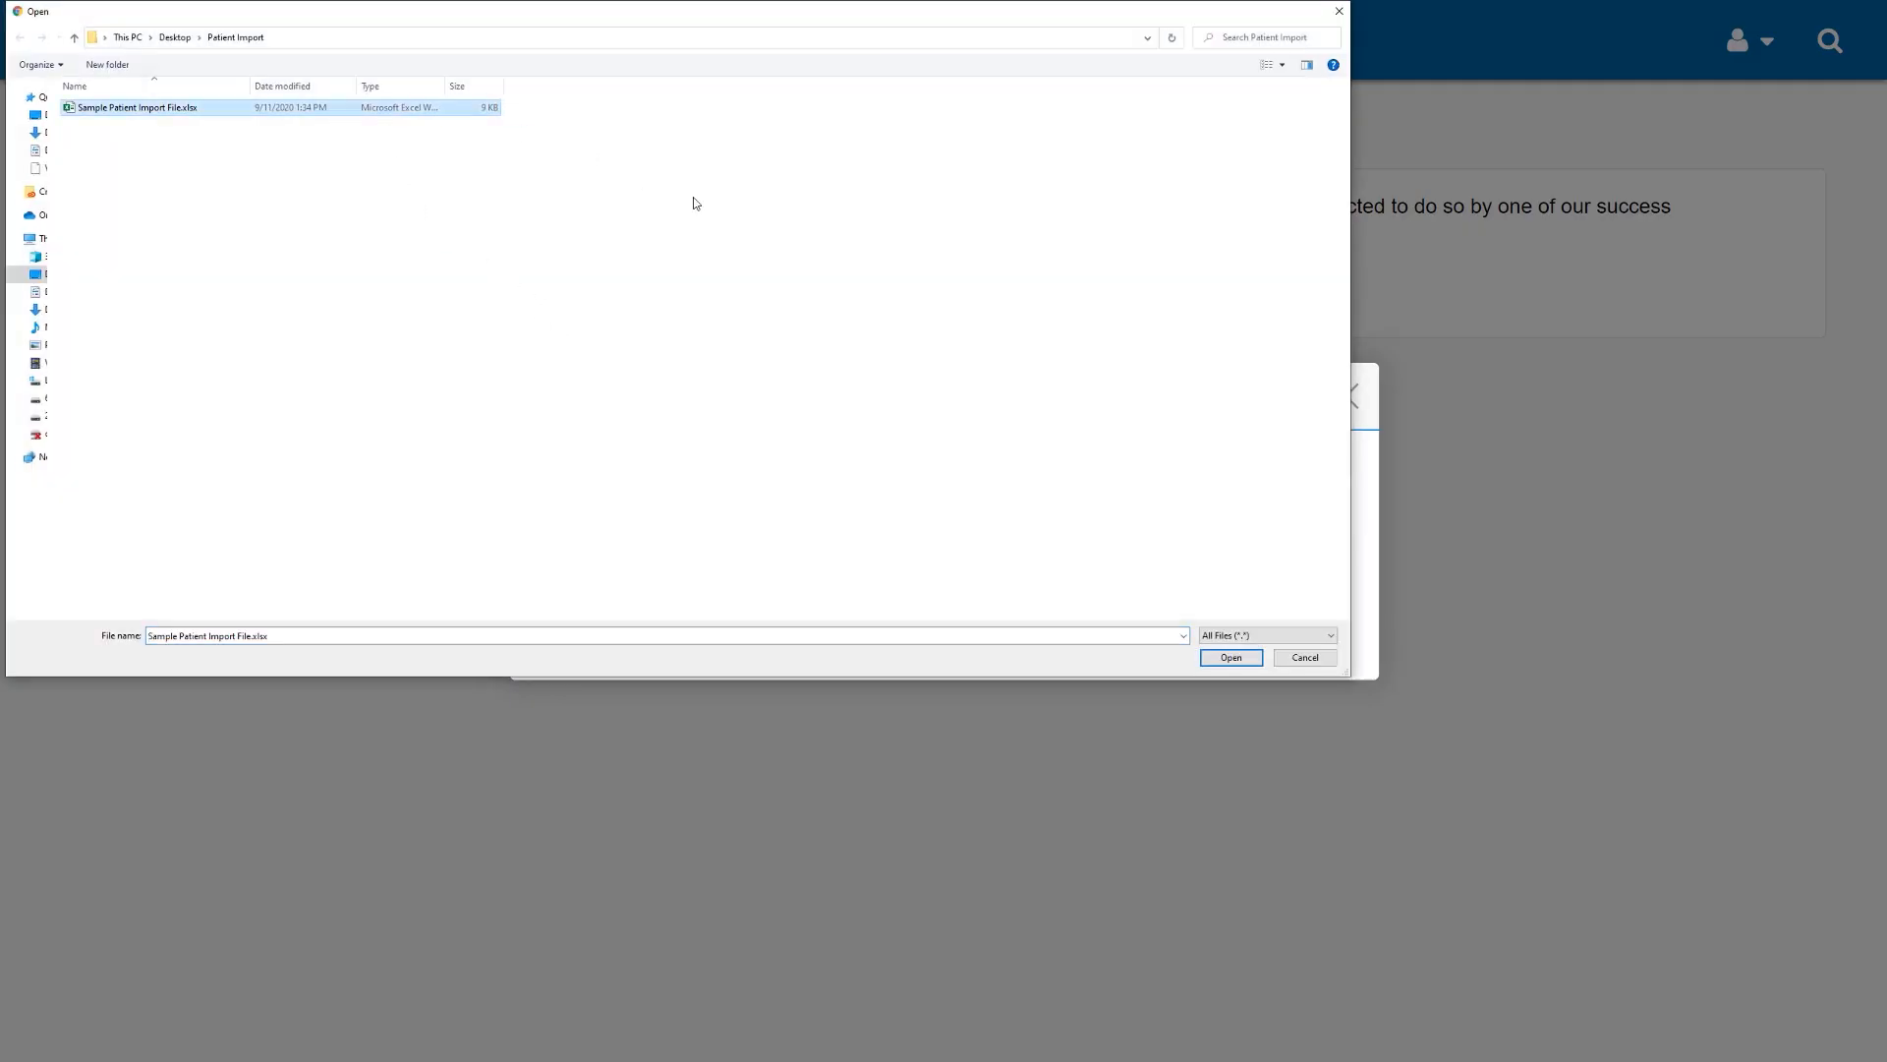
pyautogui.click(1228, 657)
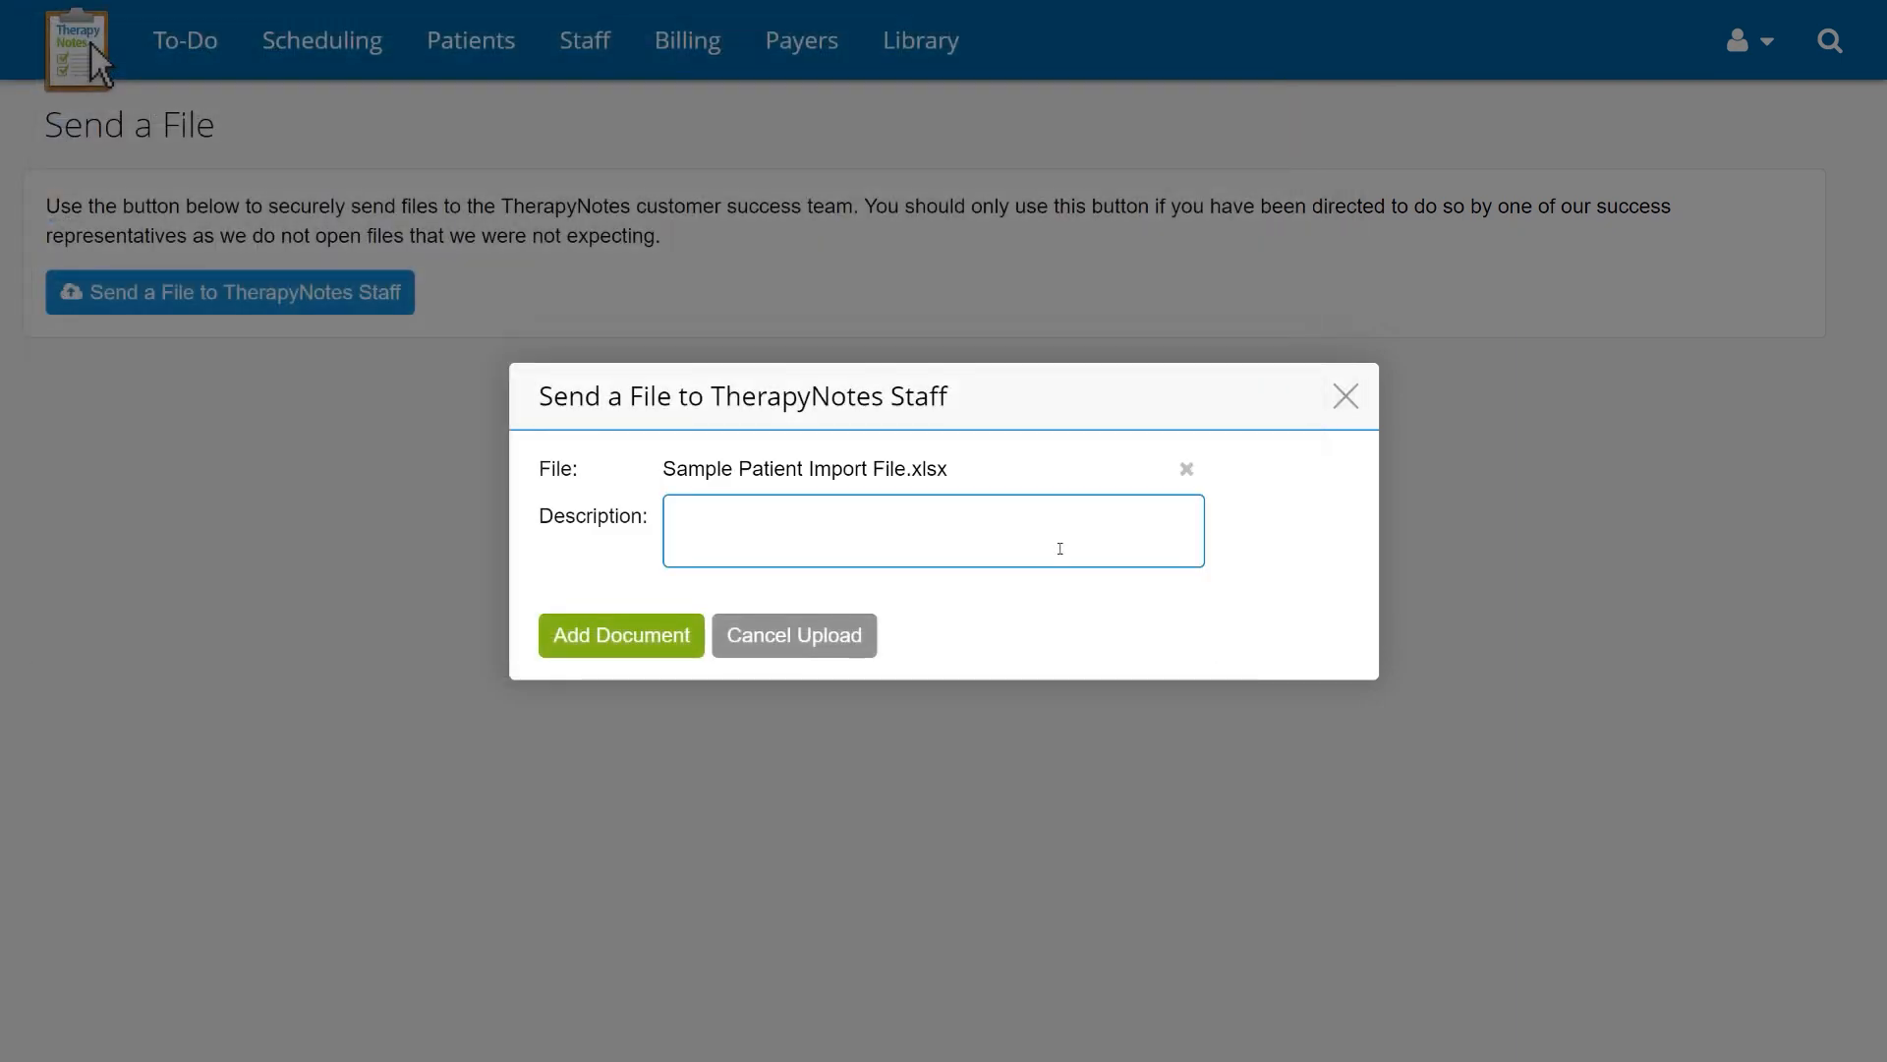
pyautogui.write('Patient List - Practice Code, Full Name, EHR')
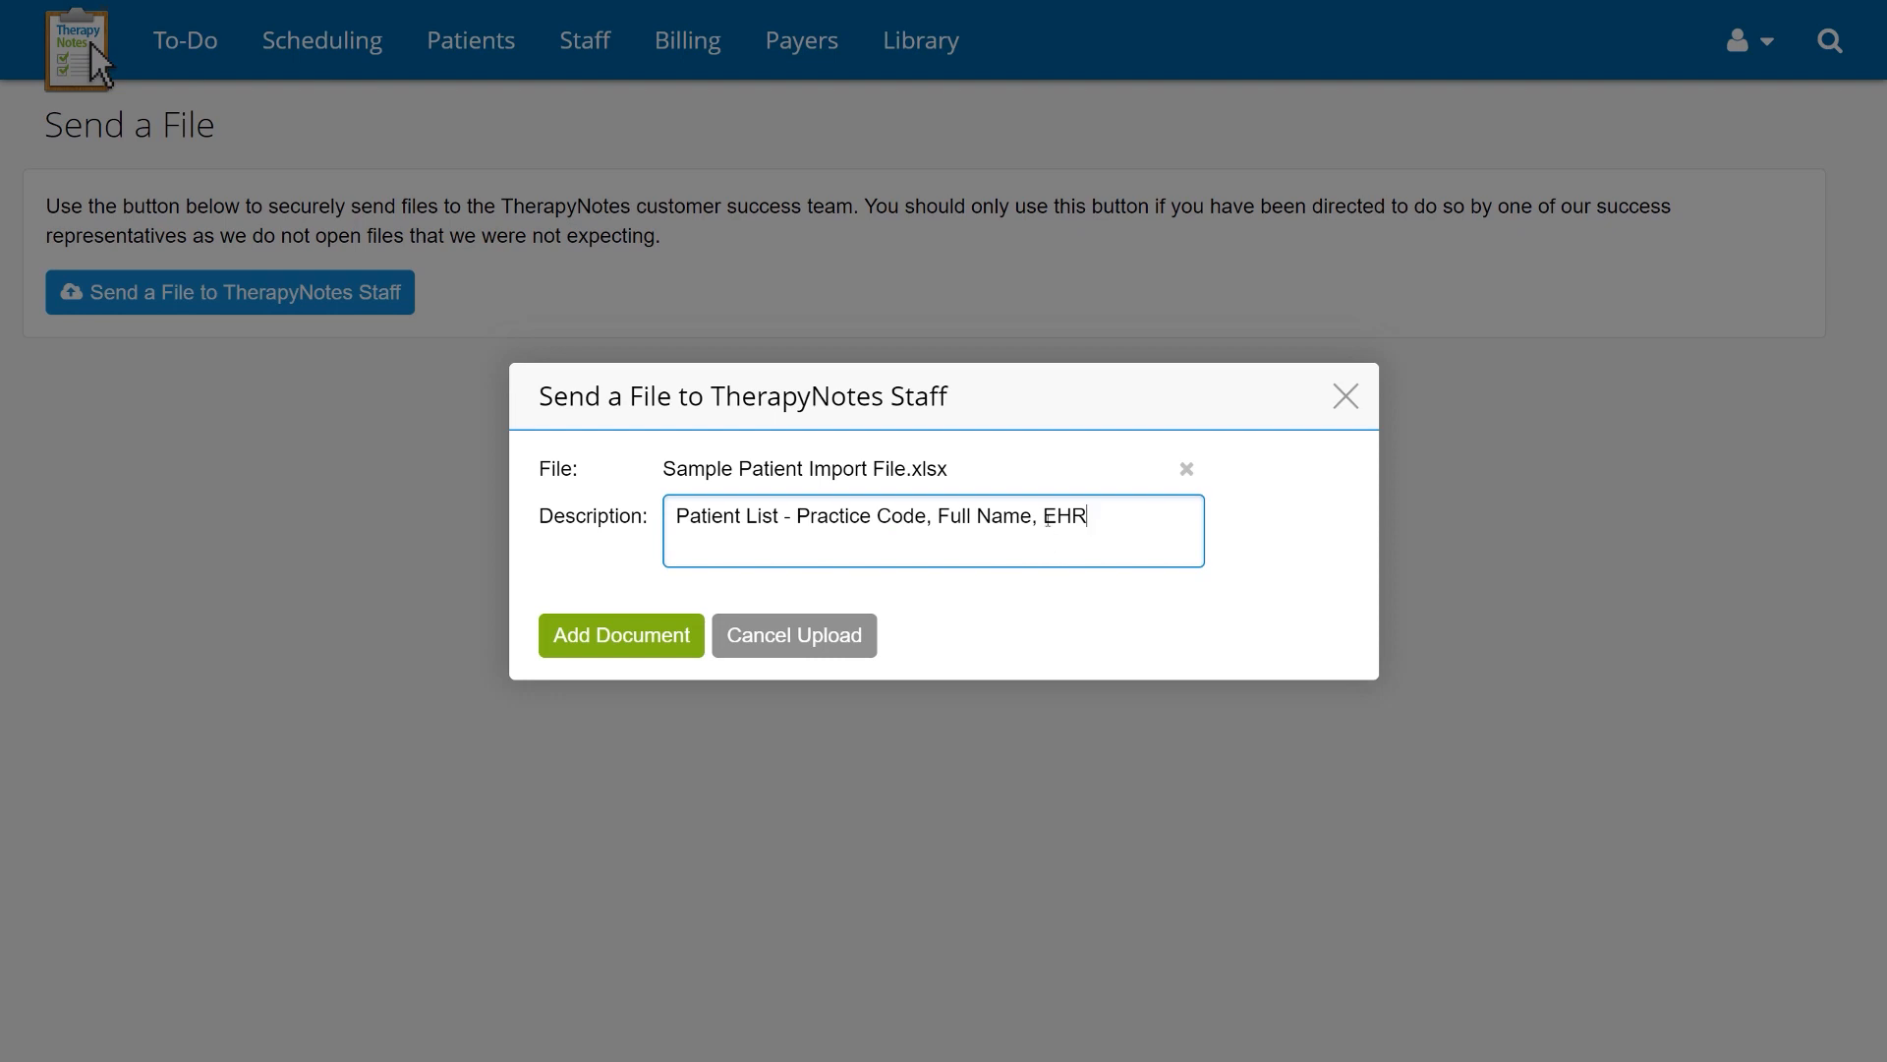
pyautogui.doubleClick(1057, 515)
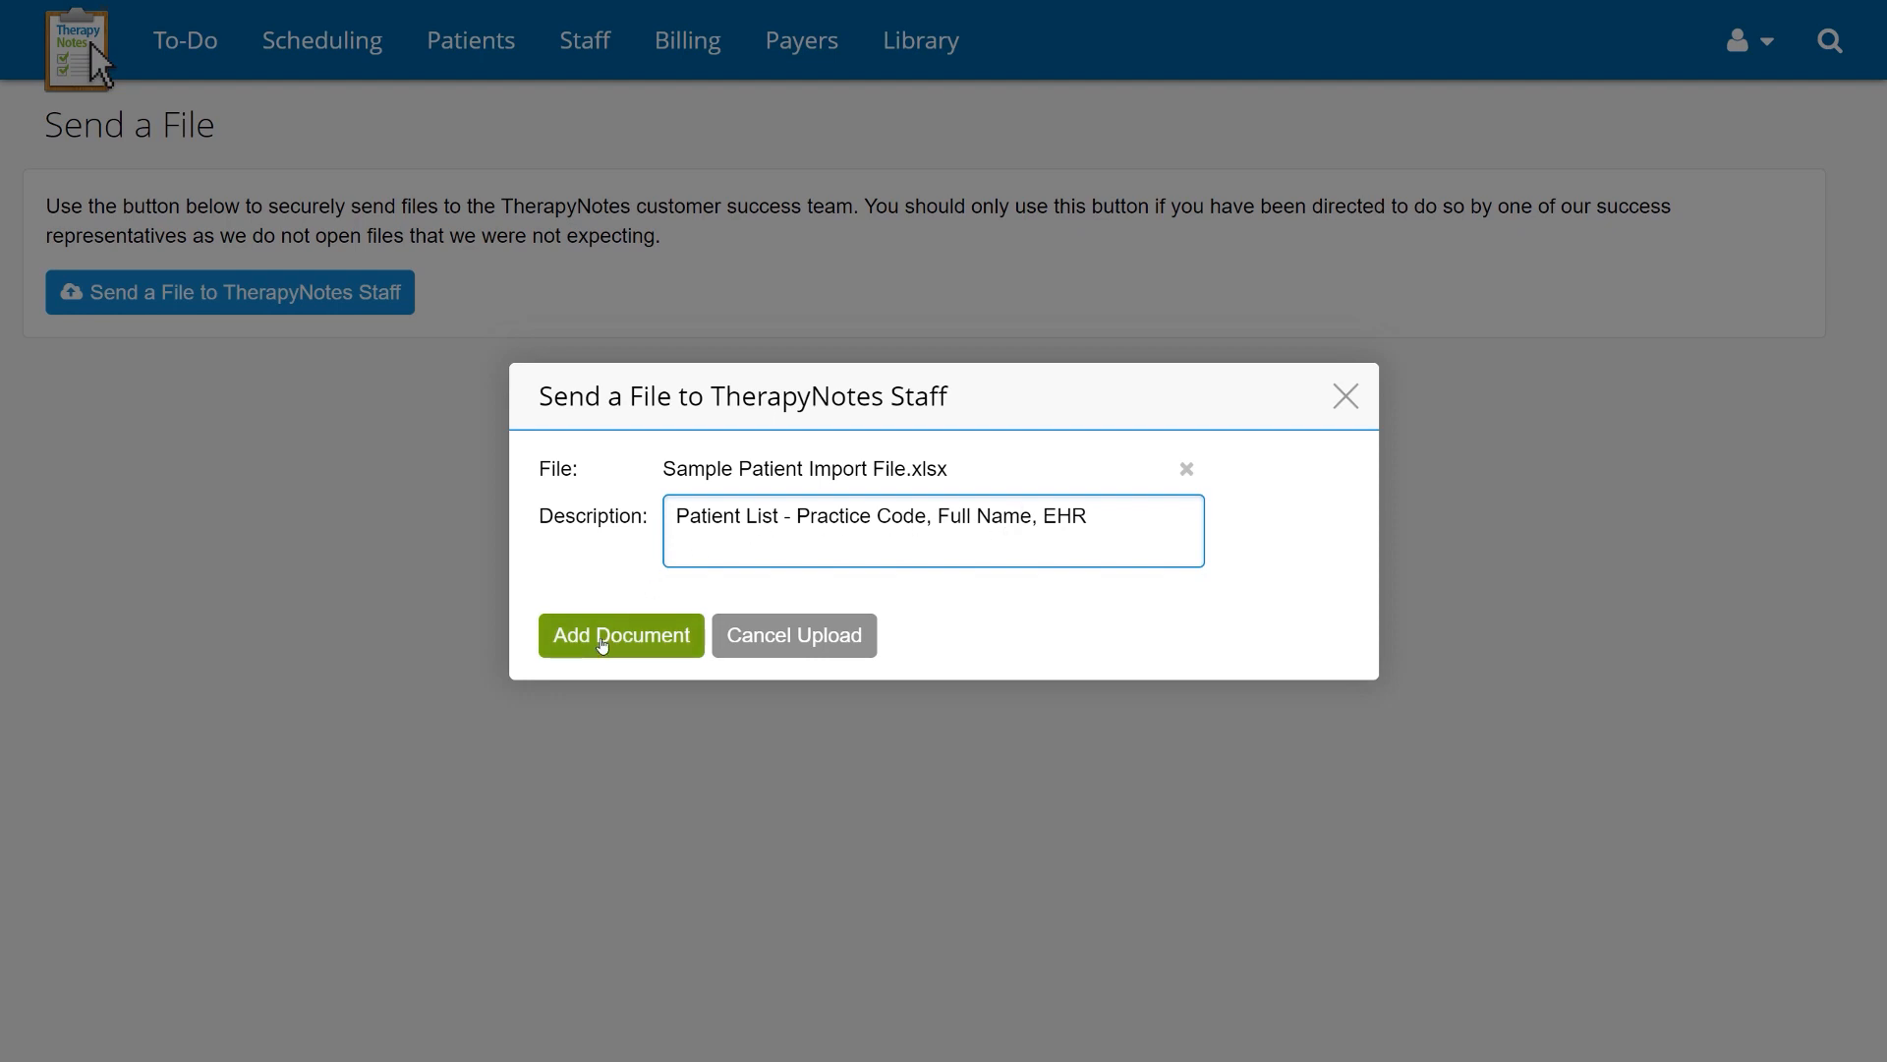
# Submit the spreadsheet with Add Document and acknowledge the File Uploaded message
pyautogui.click(619, 635)
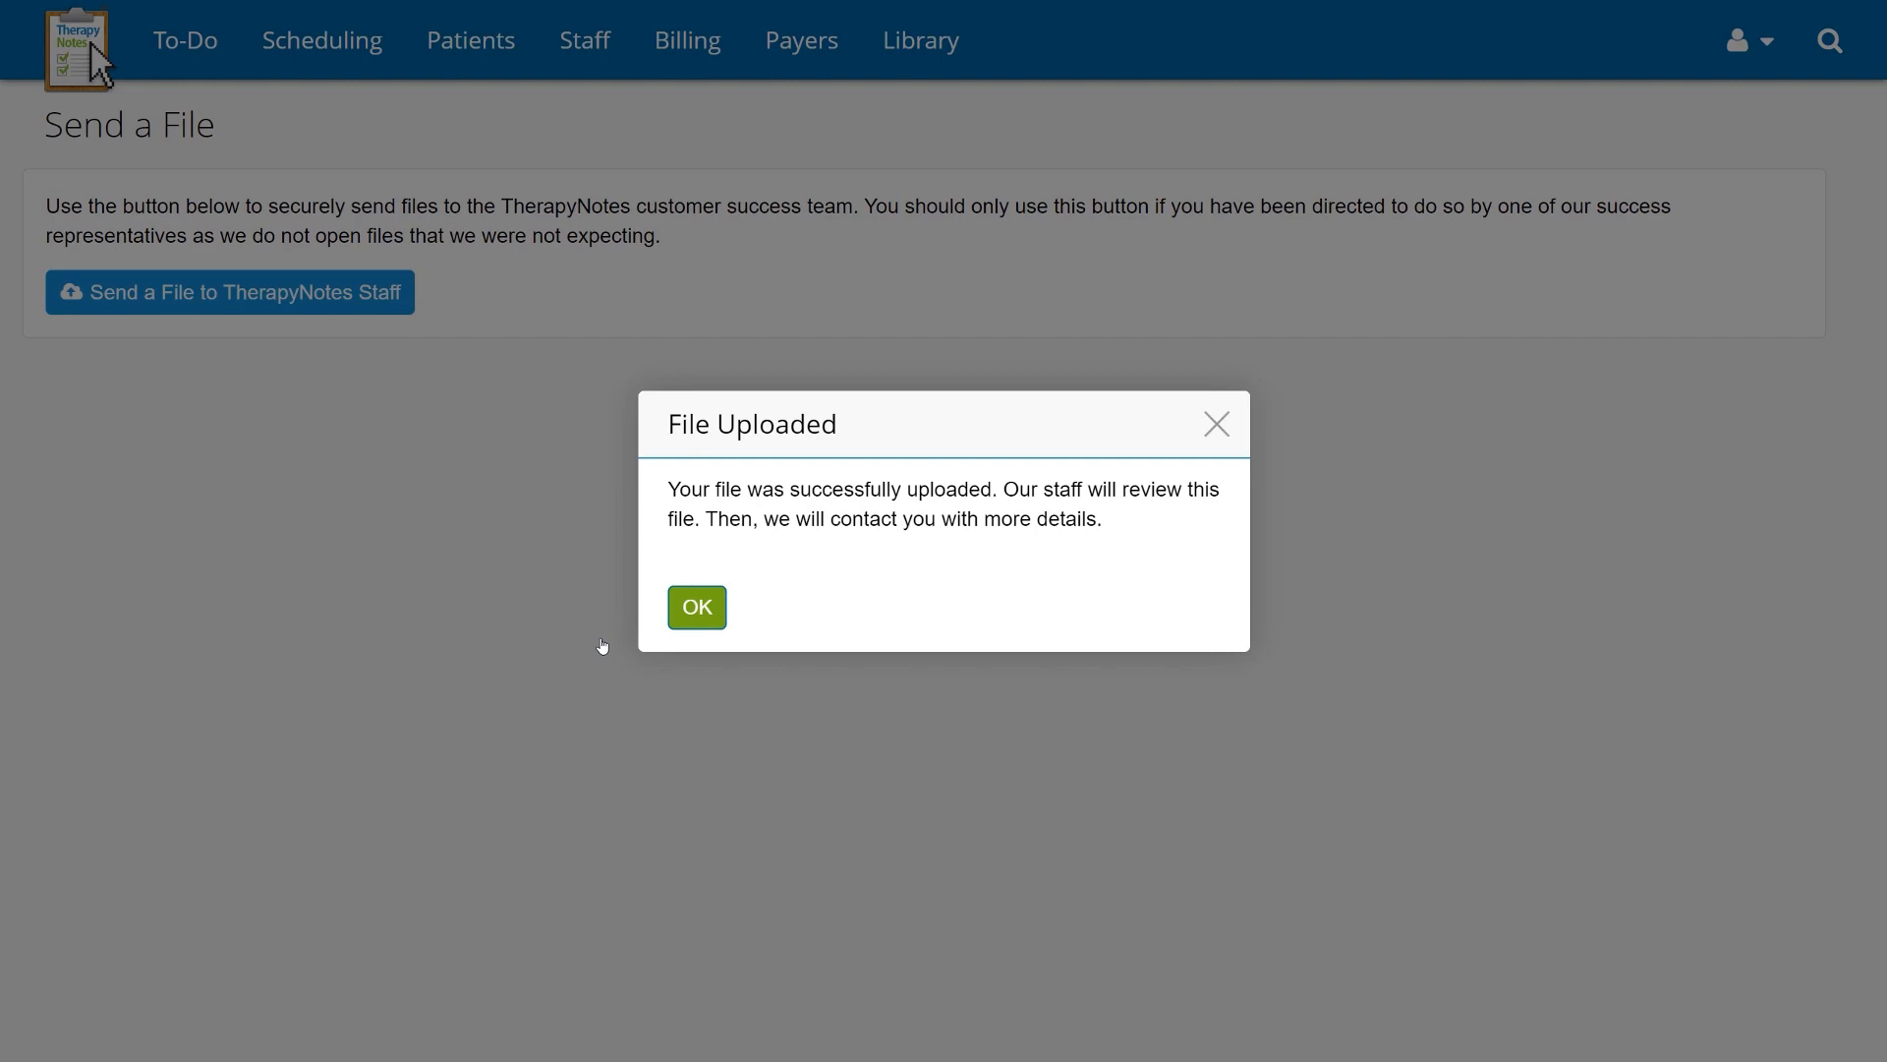
pyautogui.click(696, 607)
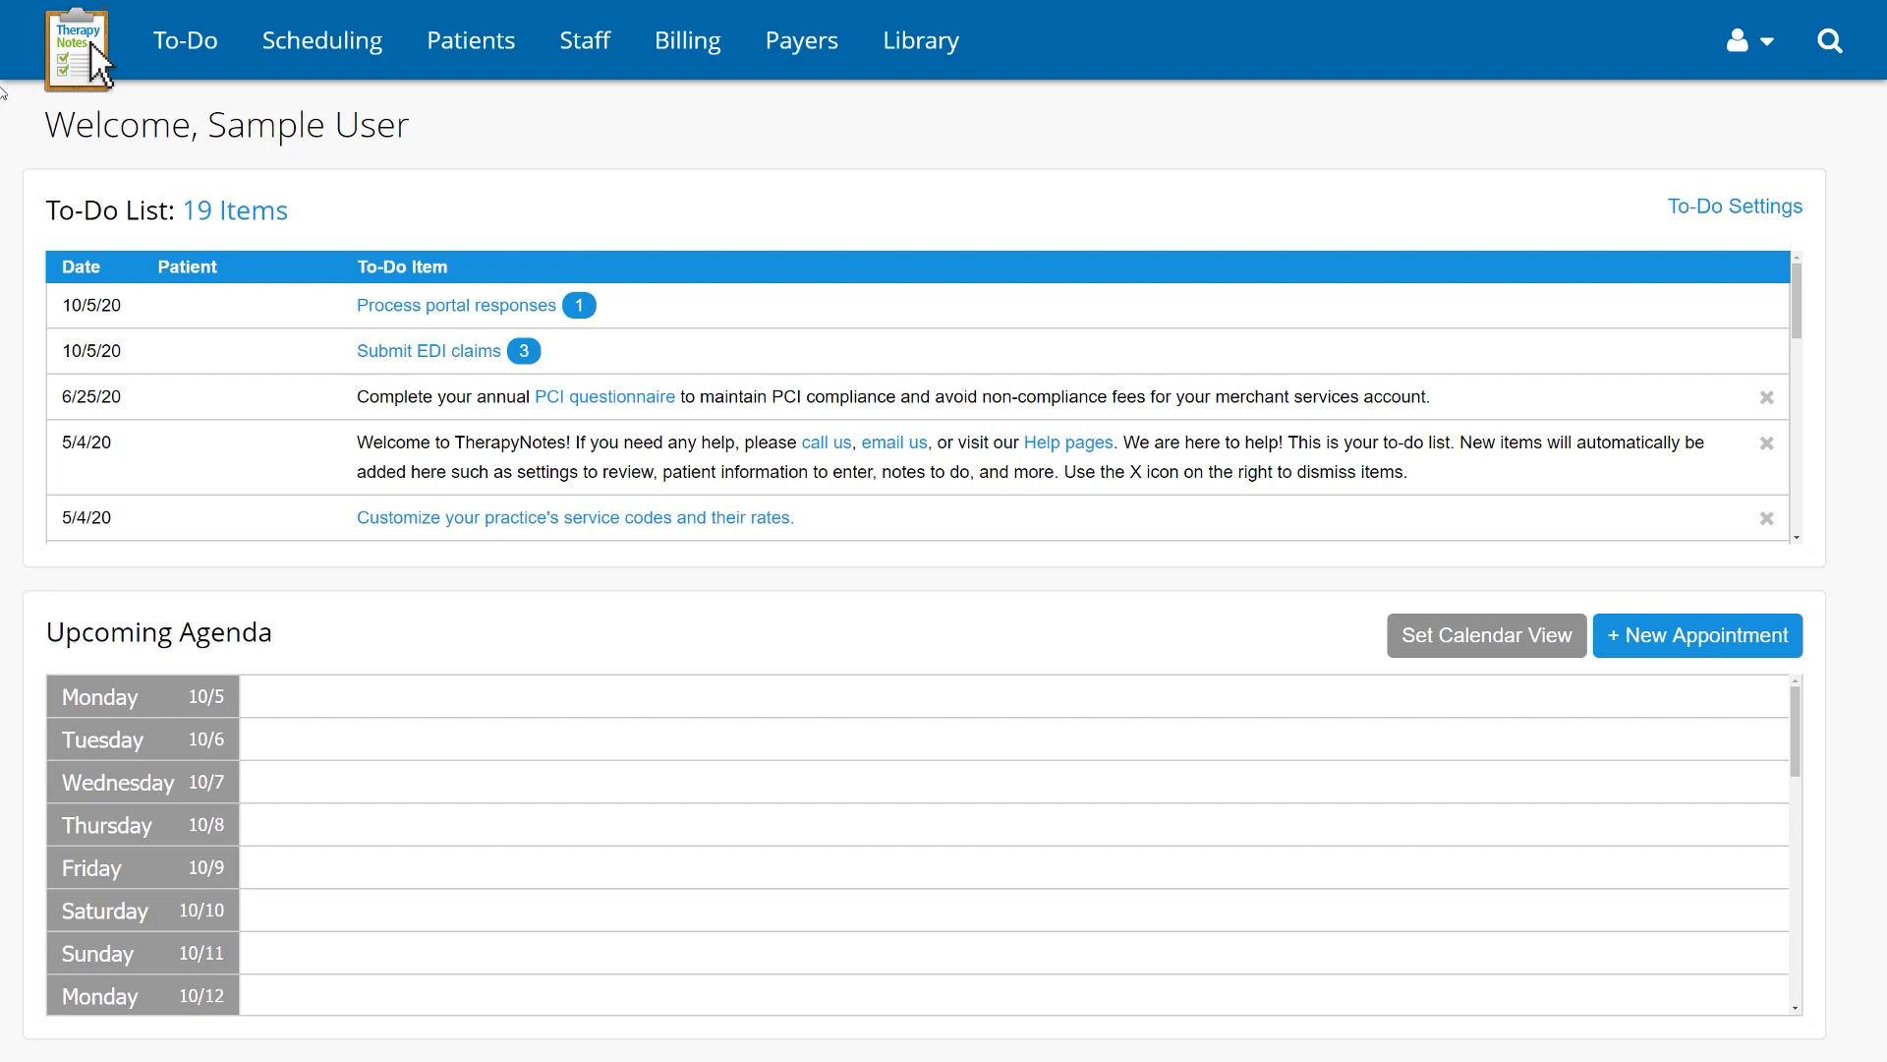
# Show the Patients list of active patients, Jane Doe and John Doe
pyautogui.click(470, 39)
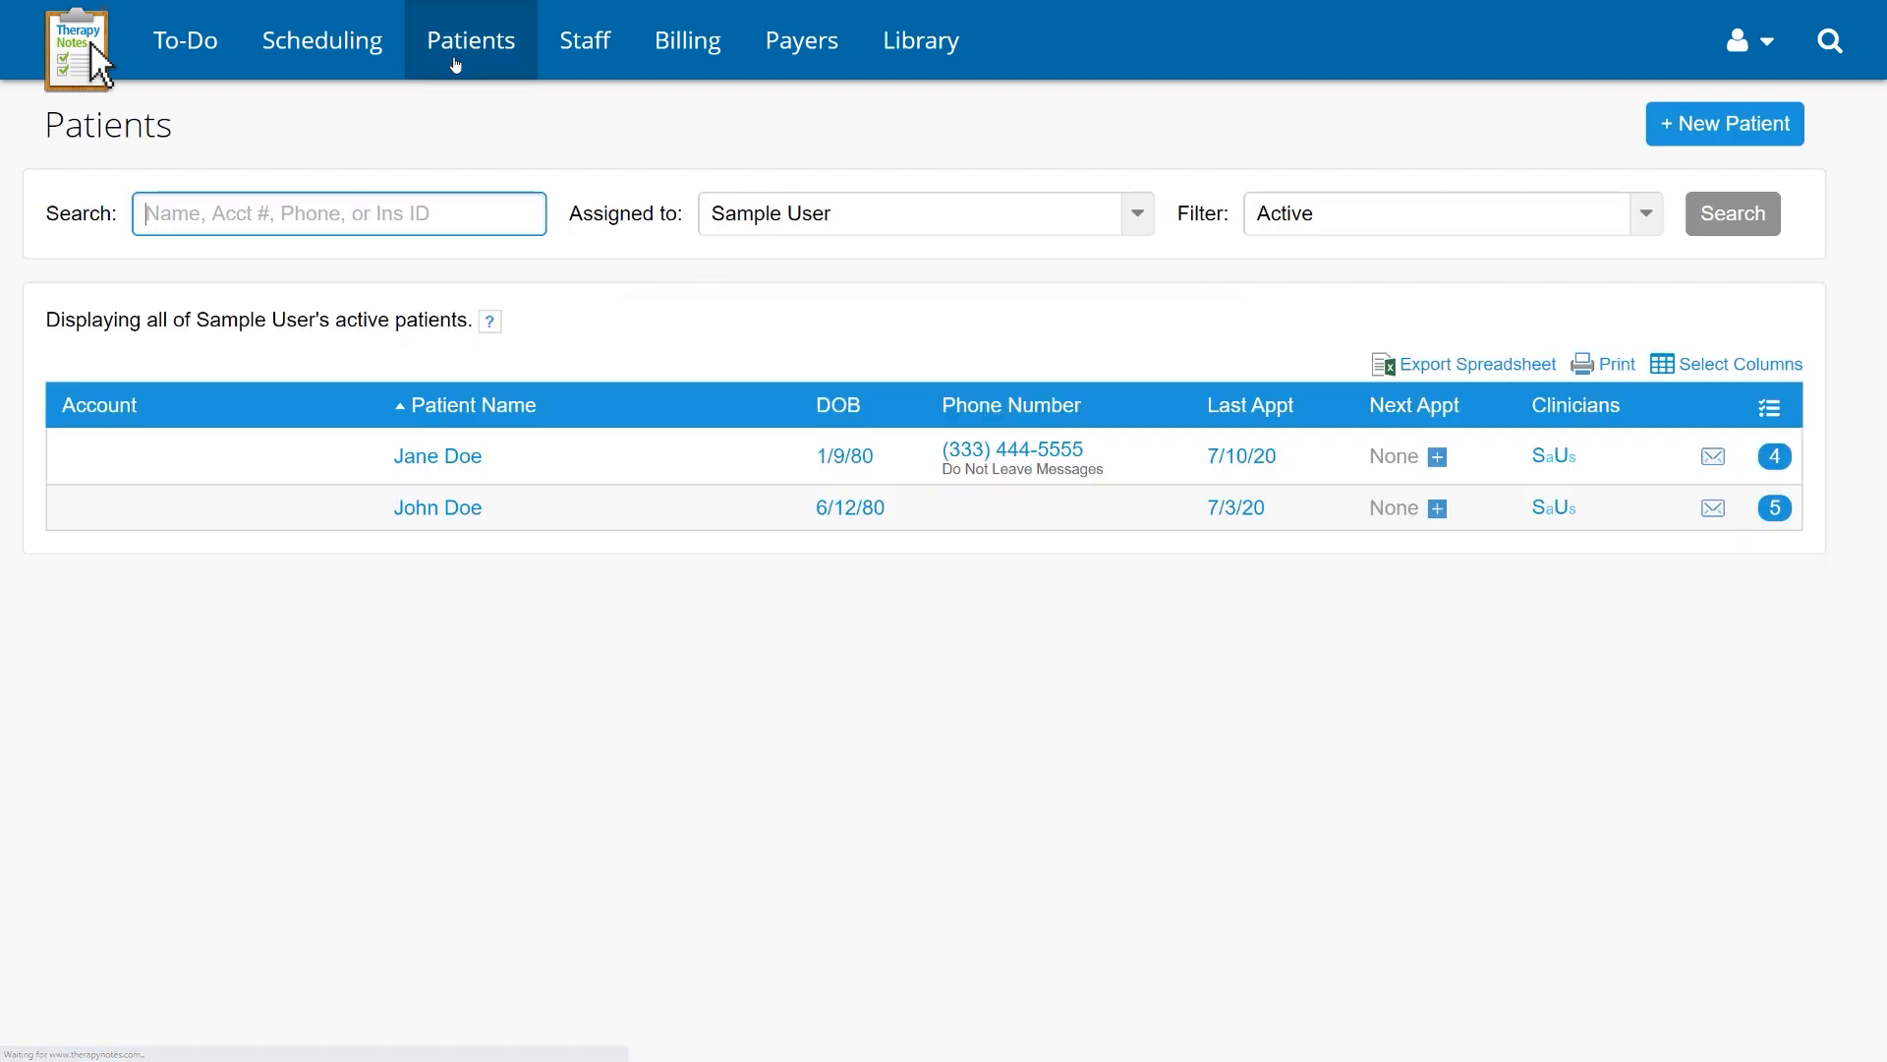